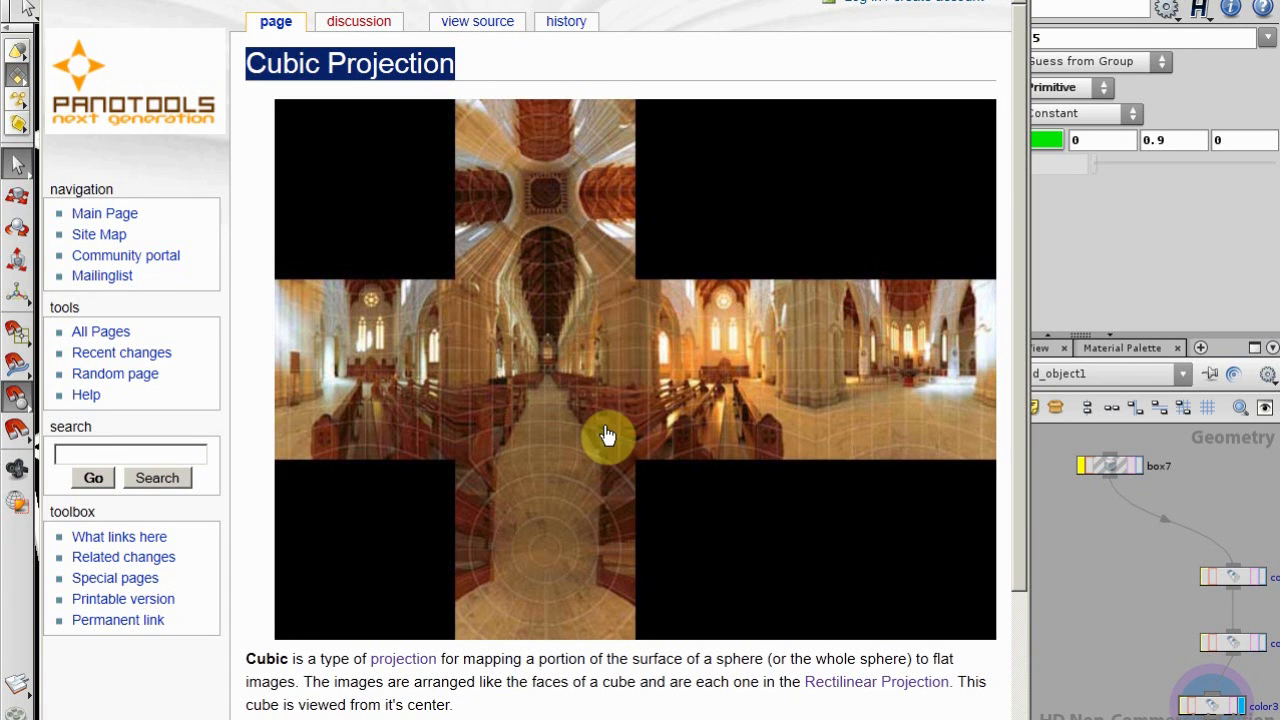
mouse_move(608, 435)
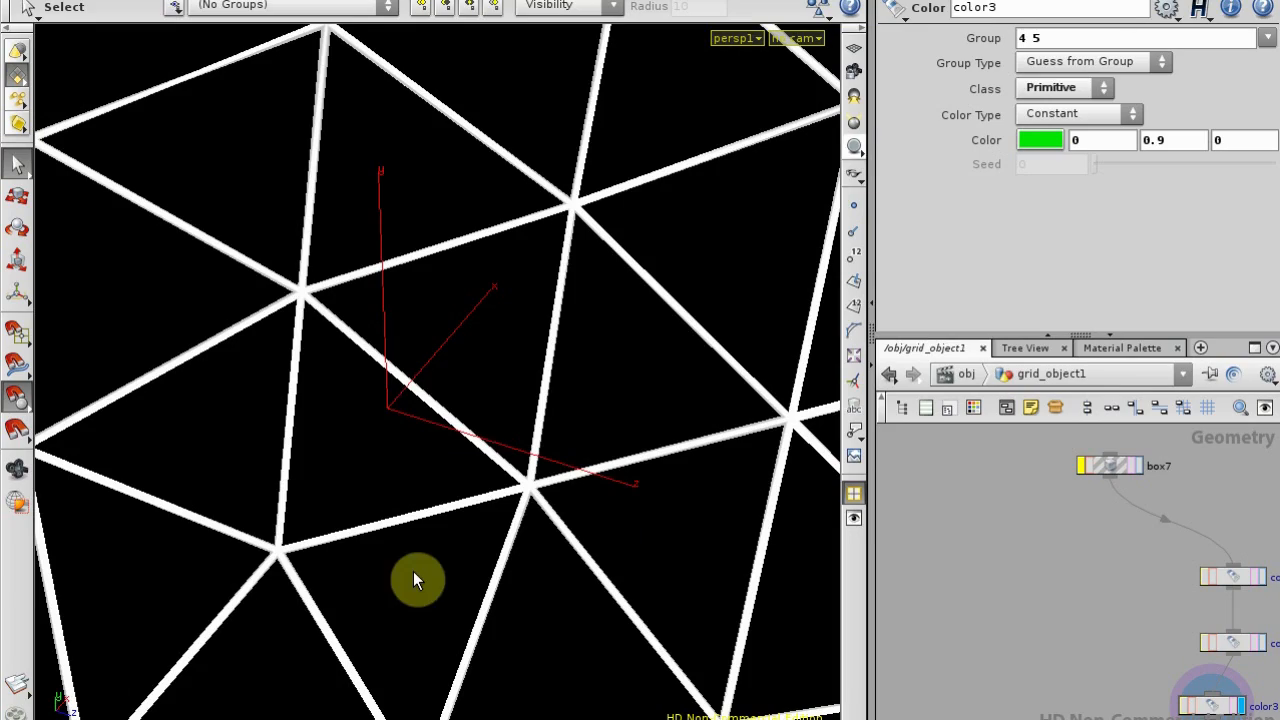
Orbit inside the triangulated dome, then pull back until the coloured cube is in view
left_click_drag(418, 580, 585, 410)
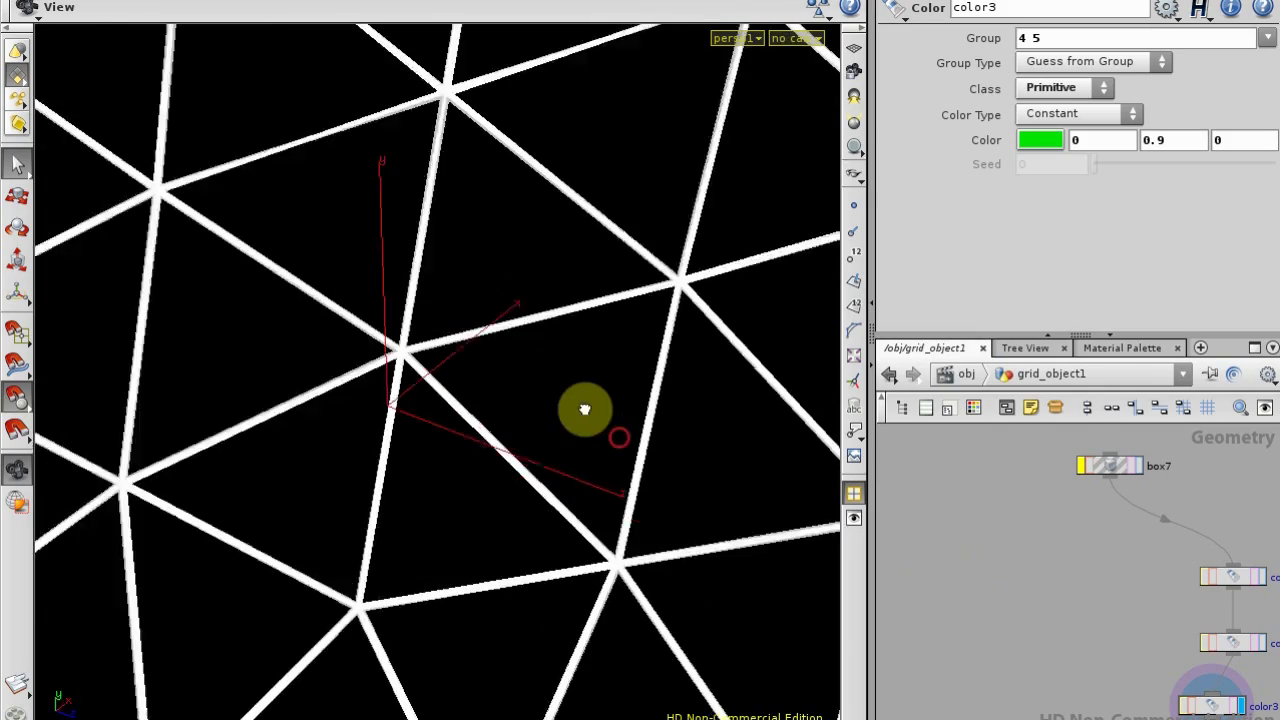
left_click_drag(585, 410, 535, 320)
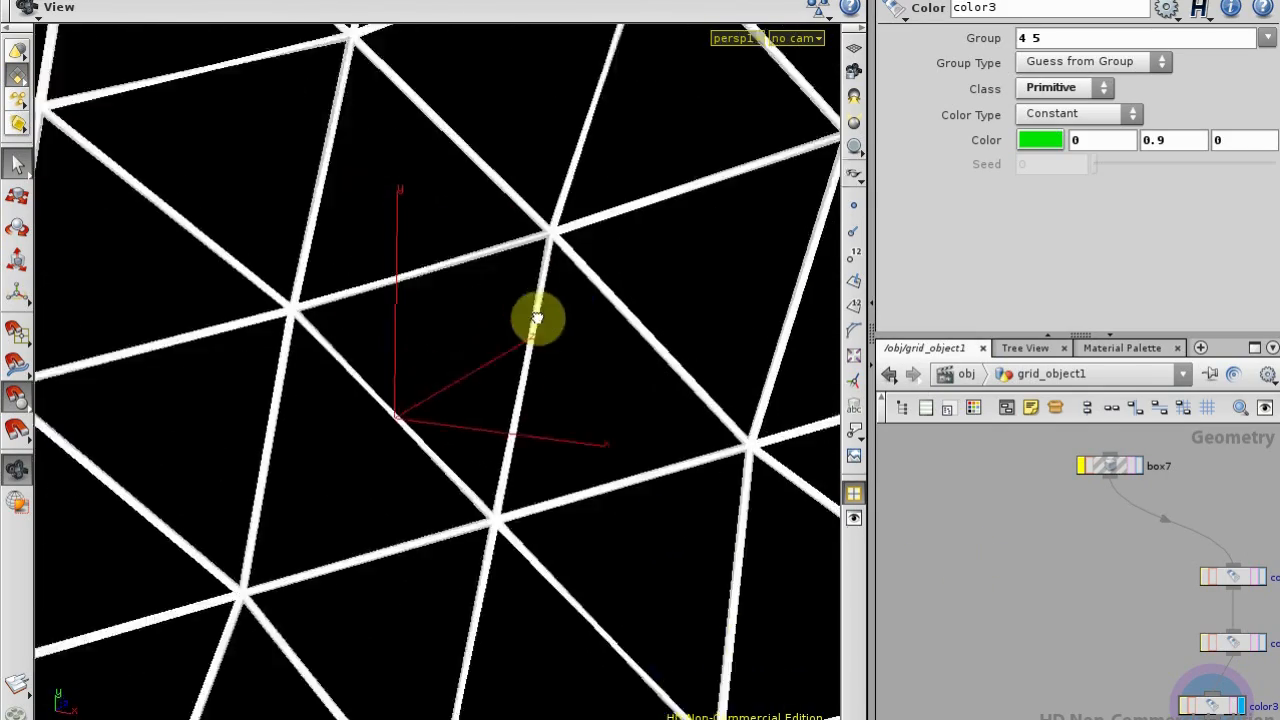
left_click_drag(537, 318, 552, 458)
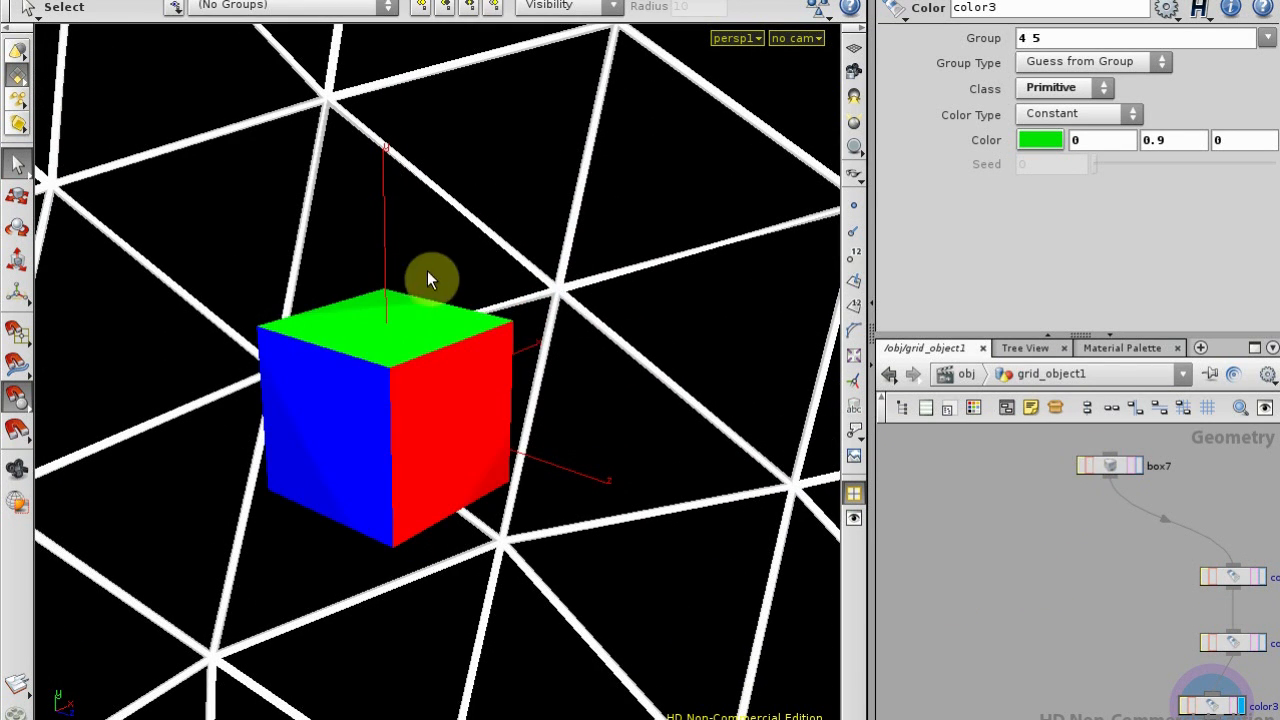
Tumble around the cube to inspect its red, yellow, blue, green faces and underside
scroll("down", 3)
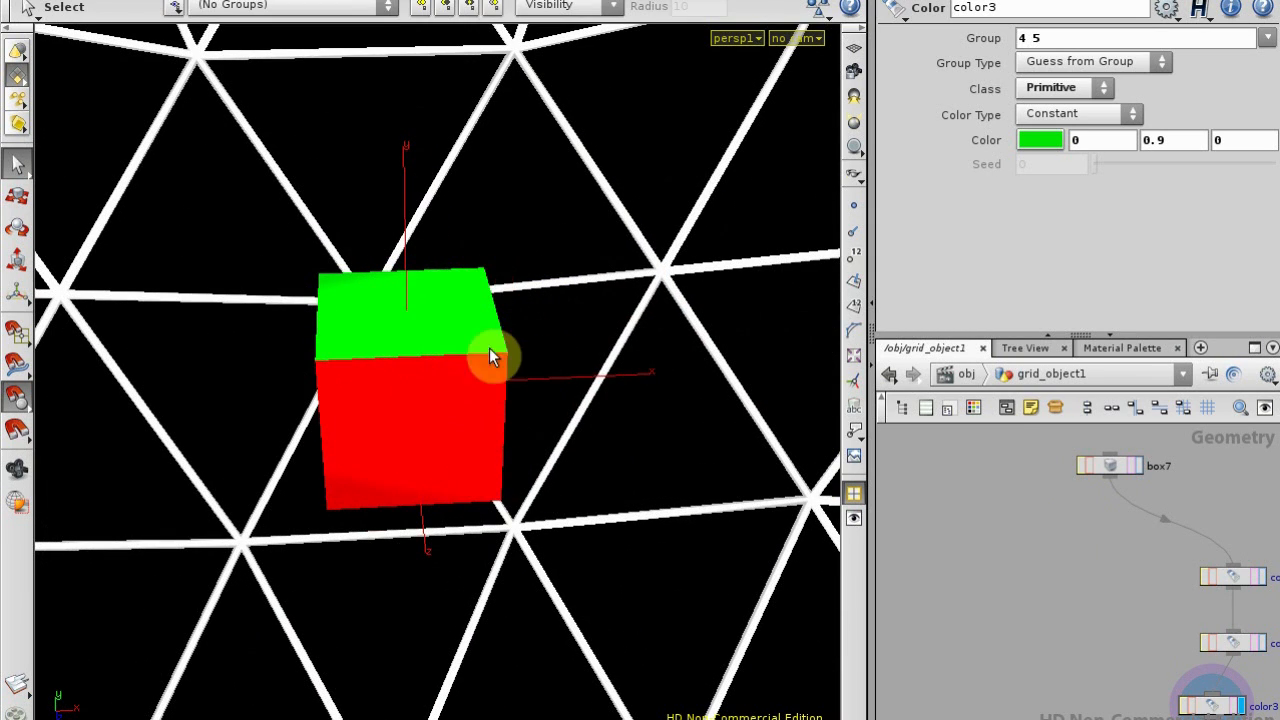
left_click_drag(490, 357, 553, 315)
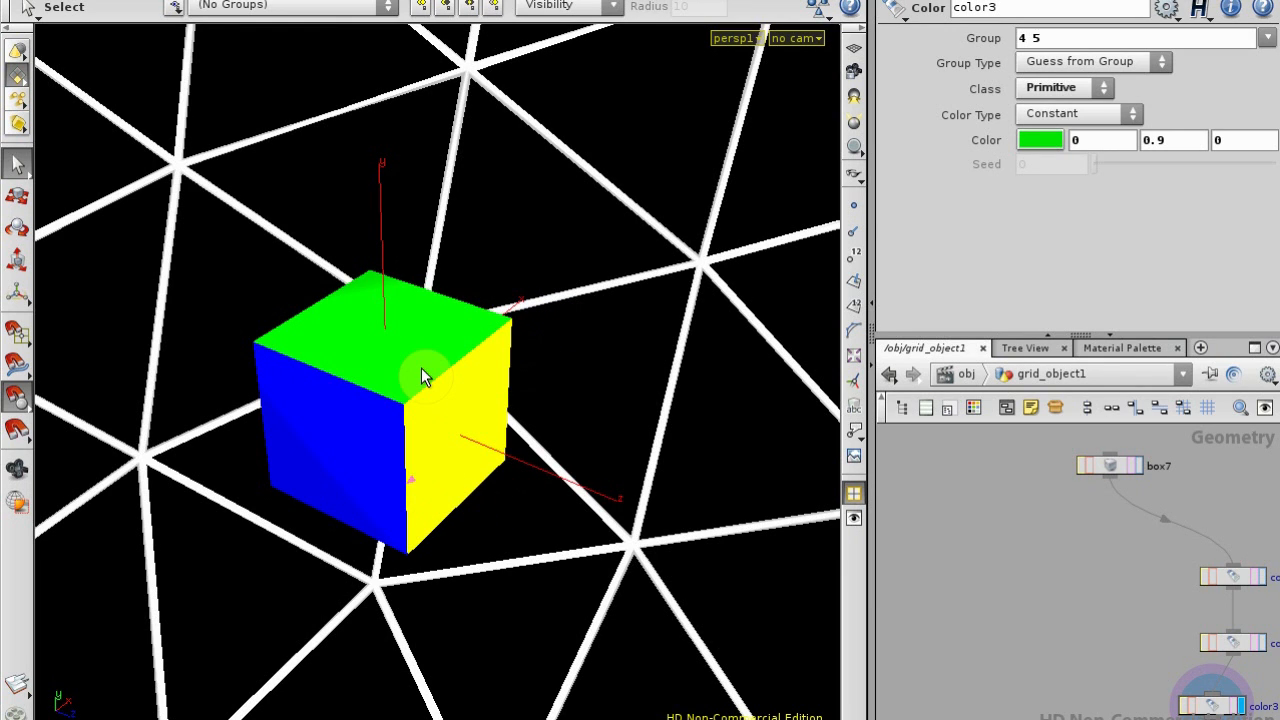
left_click_drag(420, 375, 500, 478)
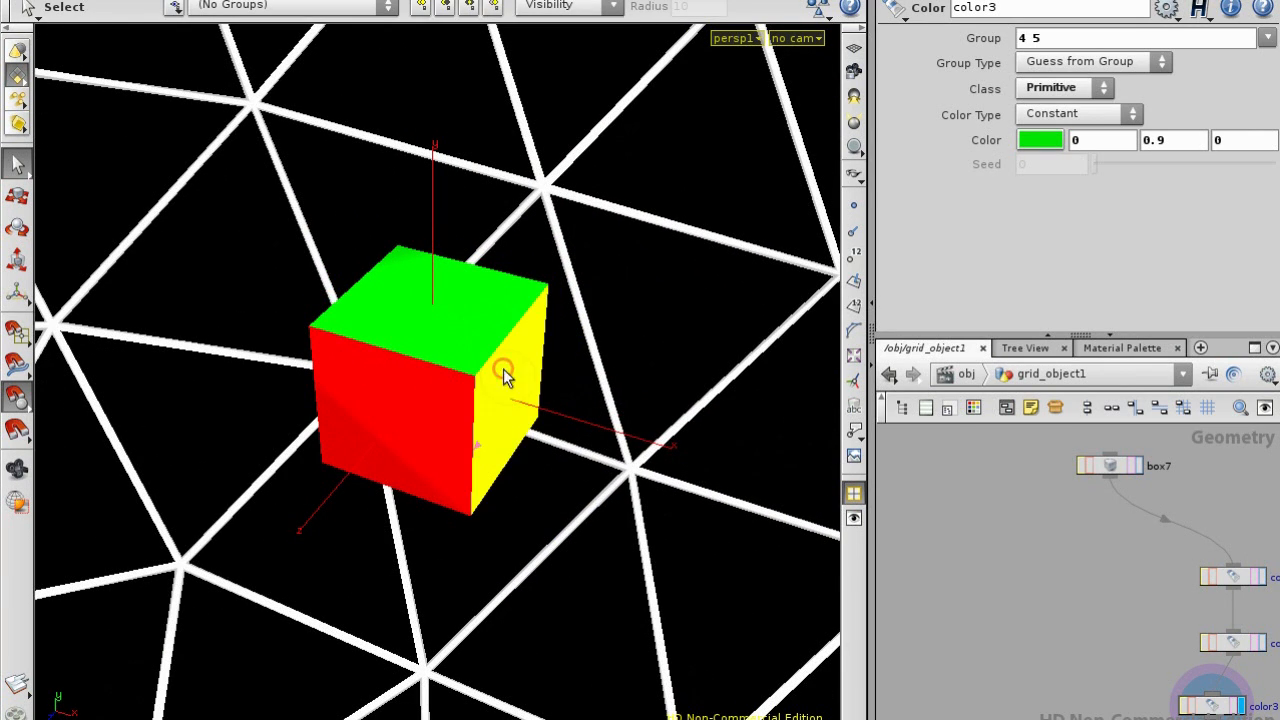
mouse_move(365, 480)
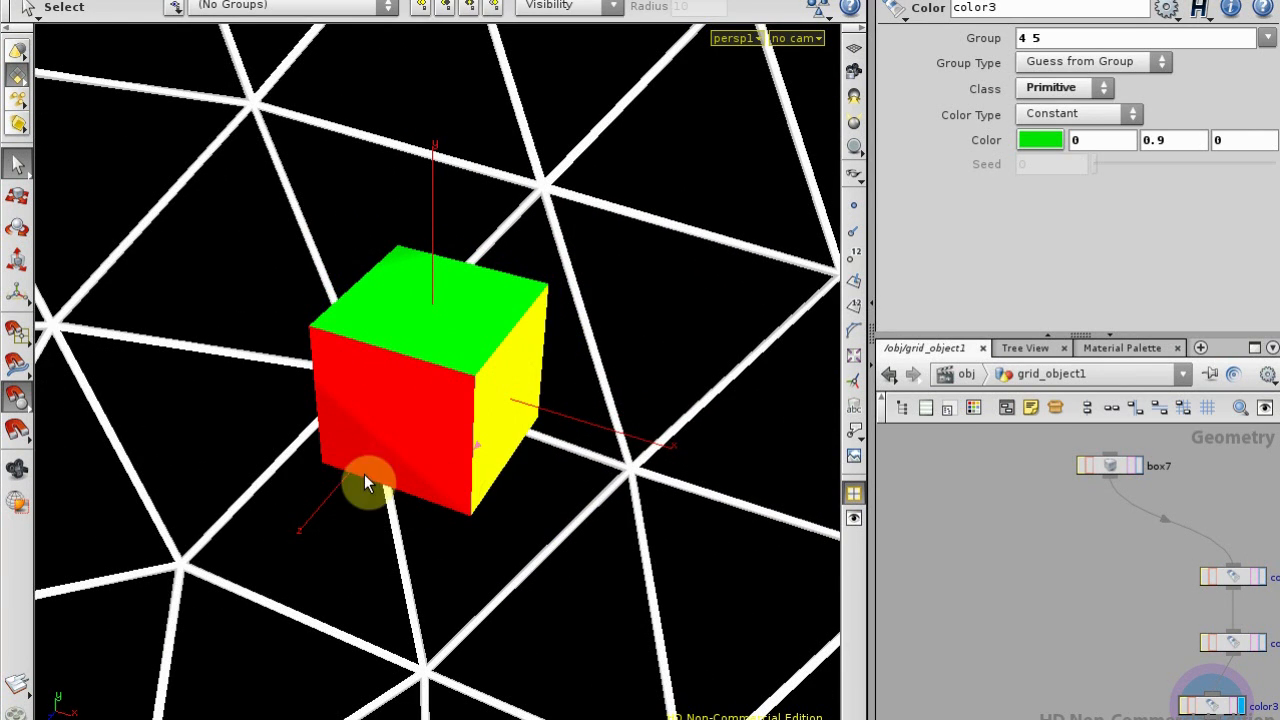
left_click_drag(365, 482, 408, 431)
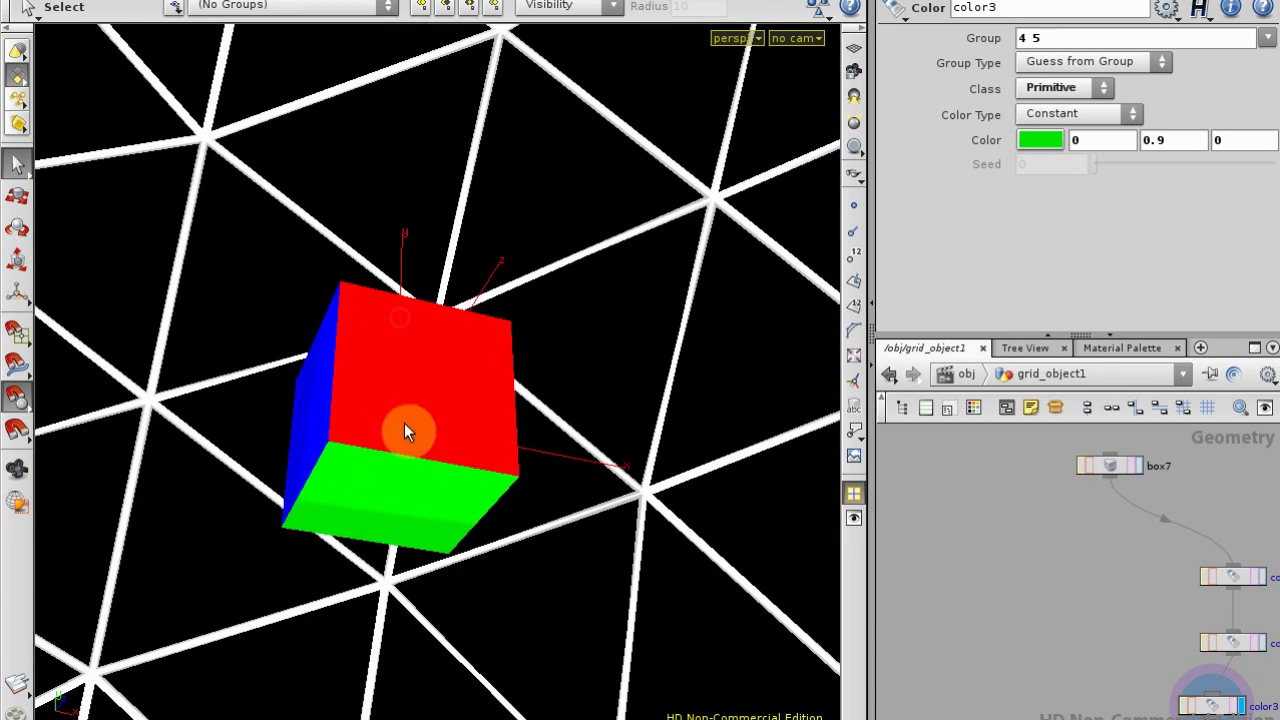
mouse_move(523, 235)
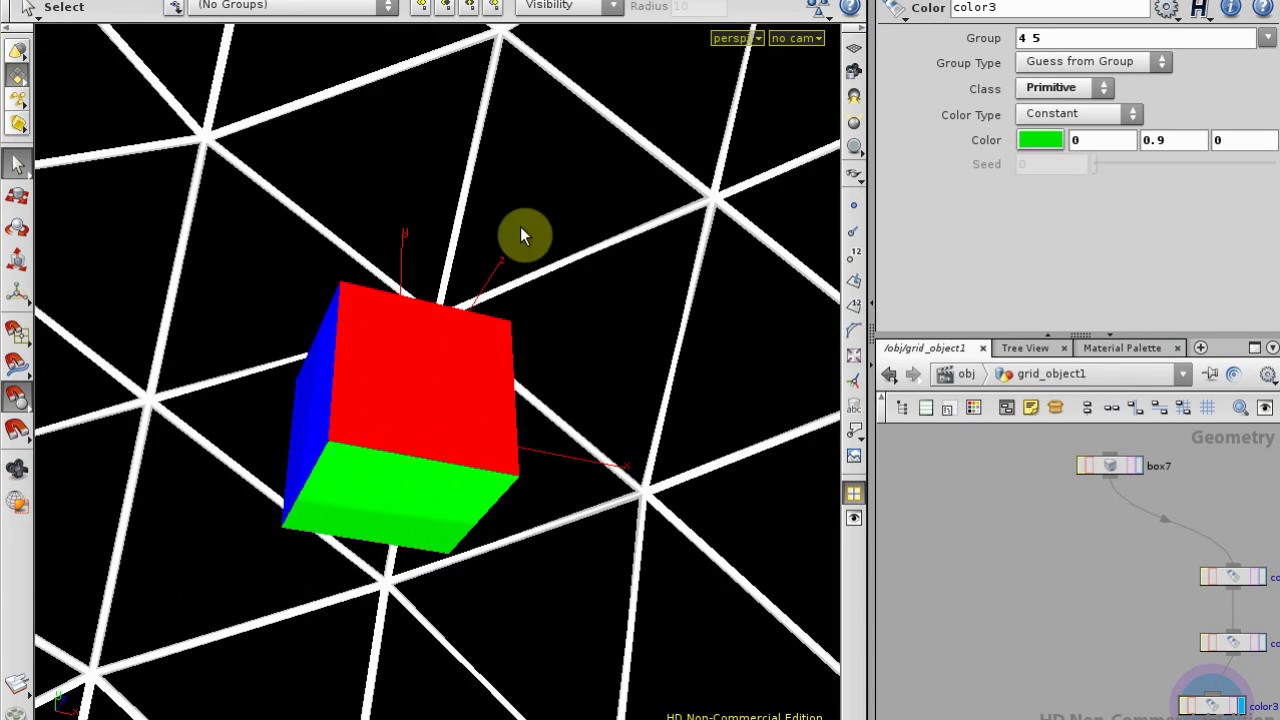
left_click_drag(520, 235, 465, 378)
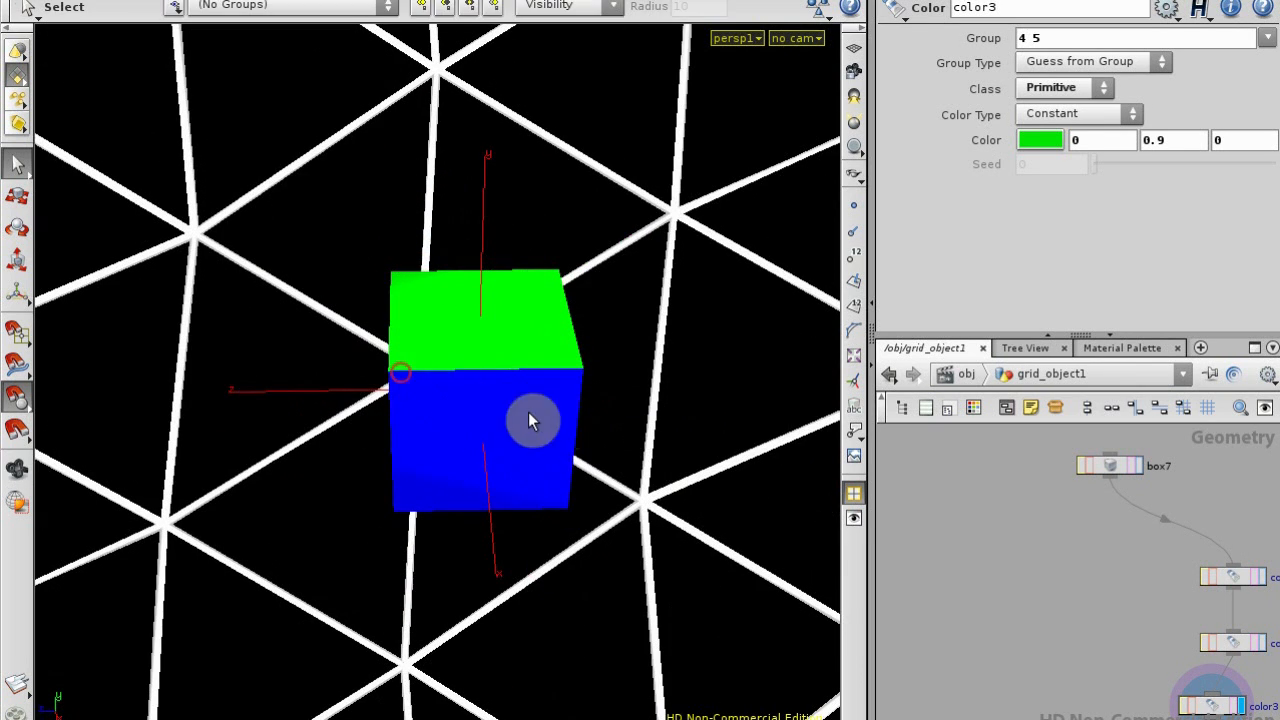
left_click_drag(530, 420, 573, 438)
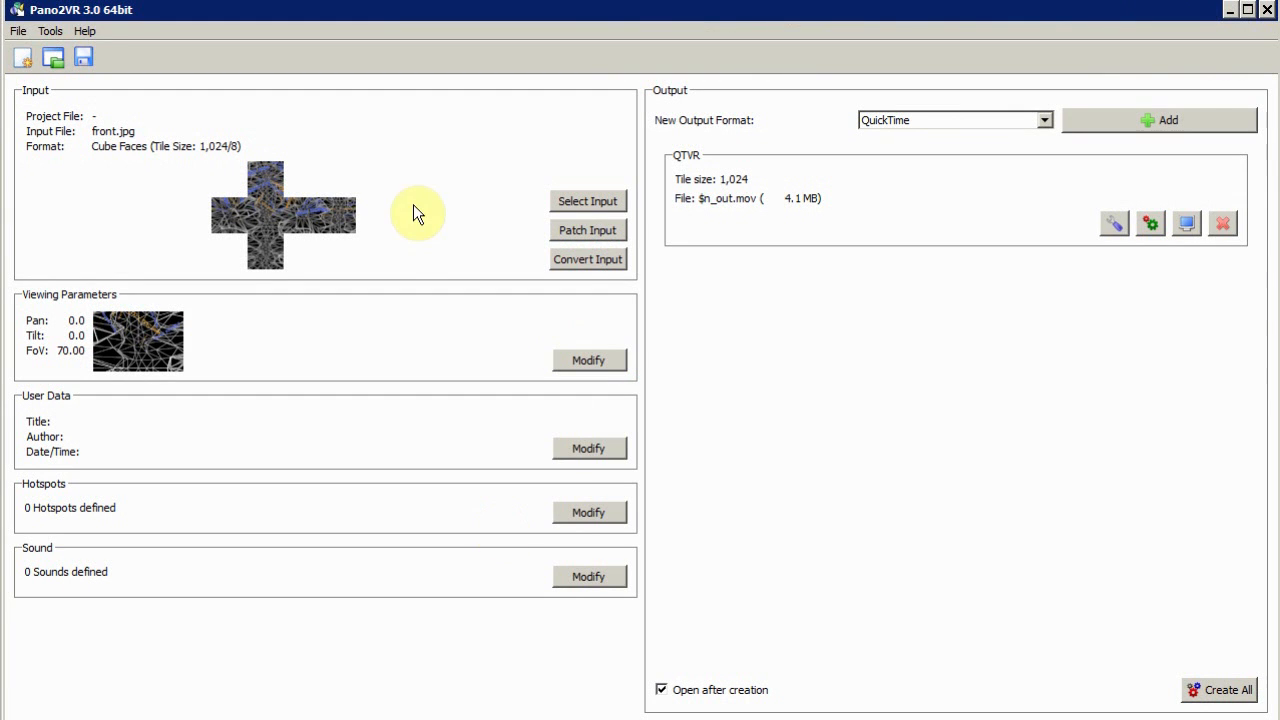
mouse_move(72, 27)
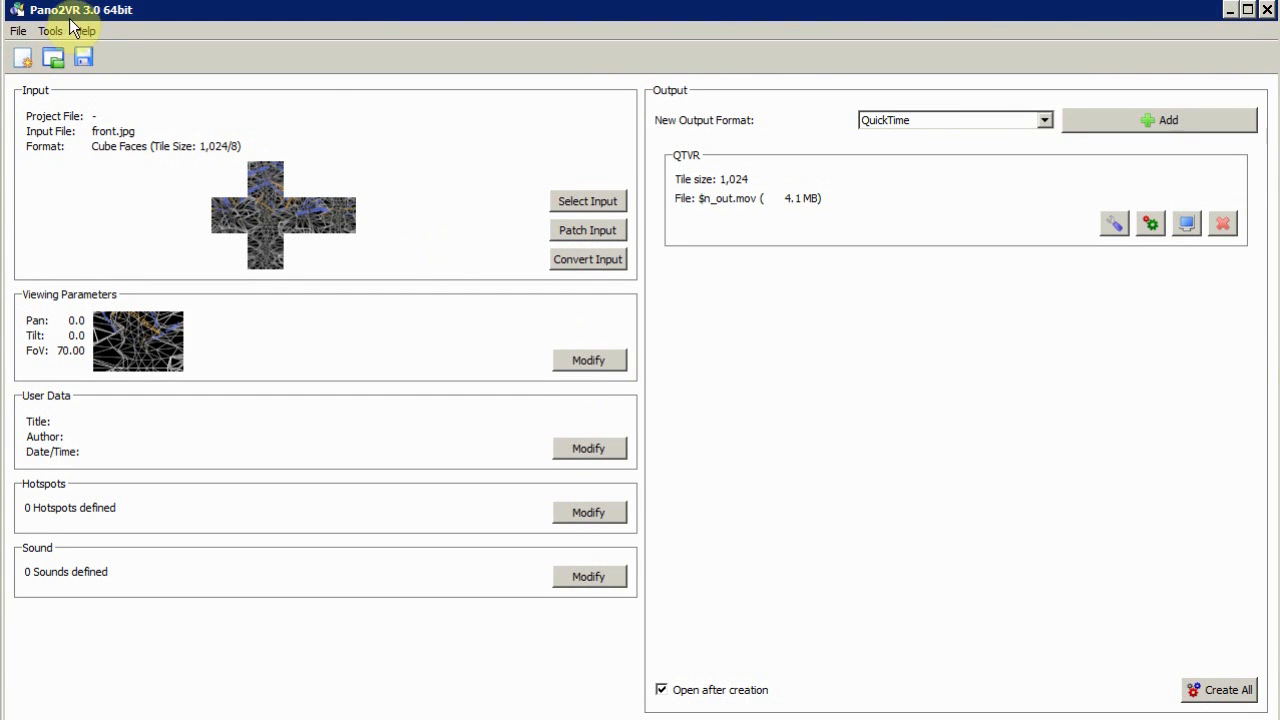
mouse_move(485, 347)
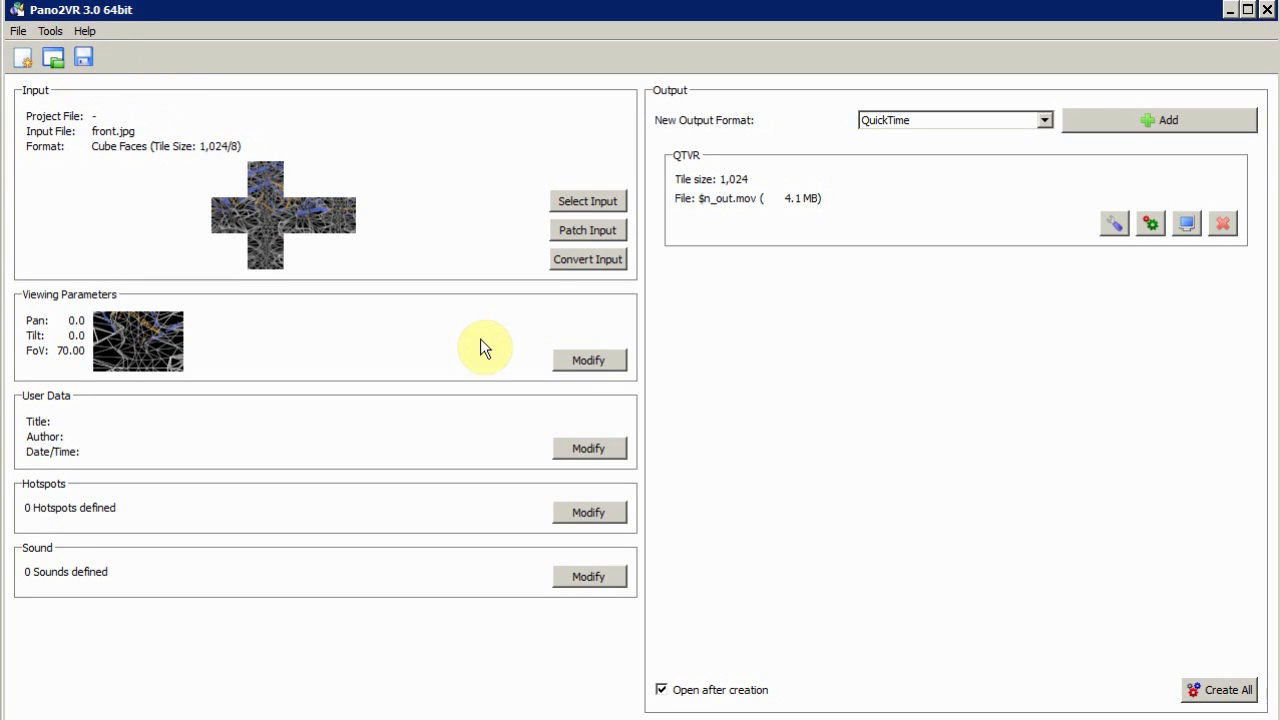
mouse_move(465, 338)
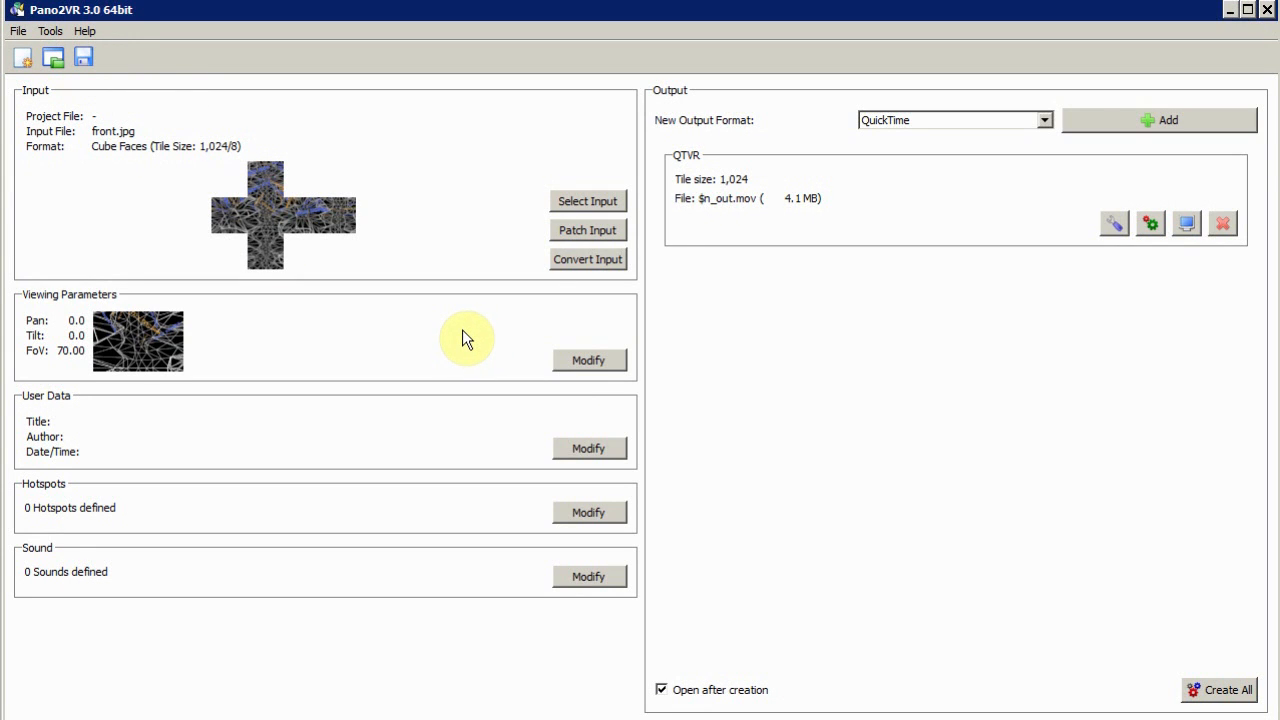
mouse_move(237, 710)
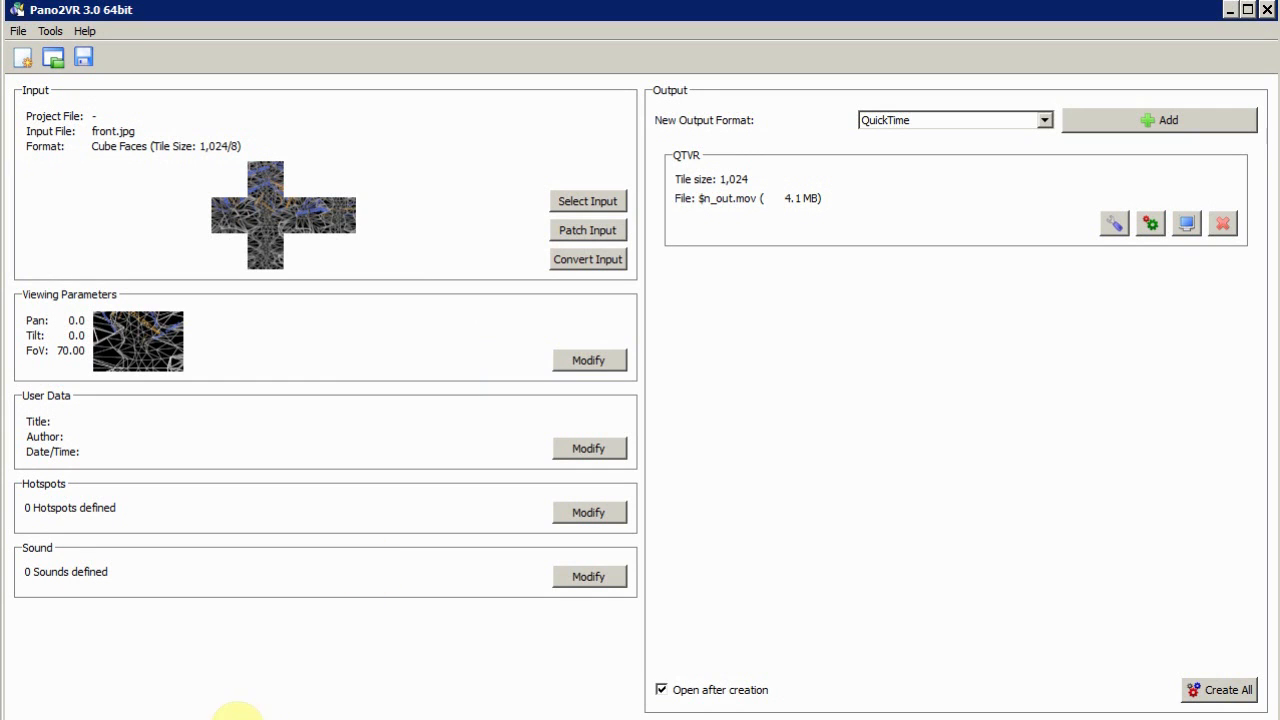
mouse_move(648, 447)
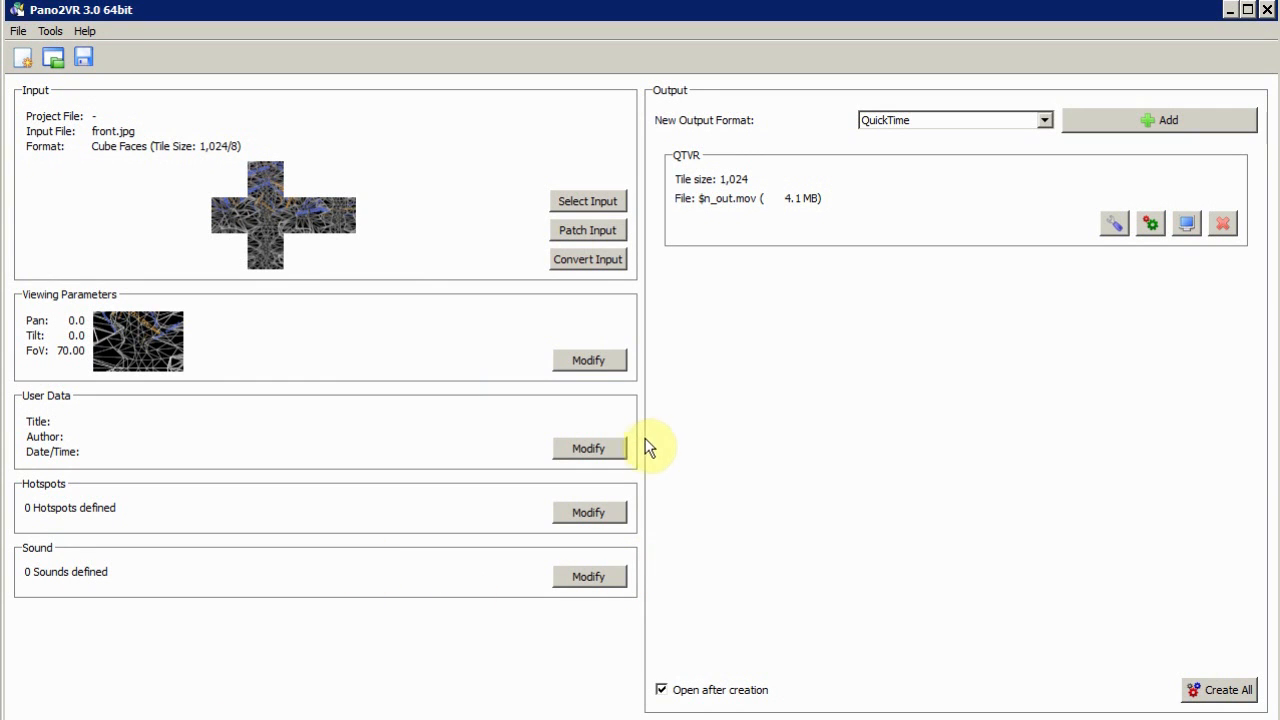
mouse_move(635, 458)
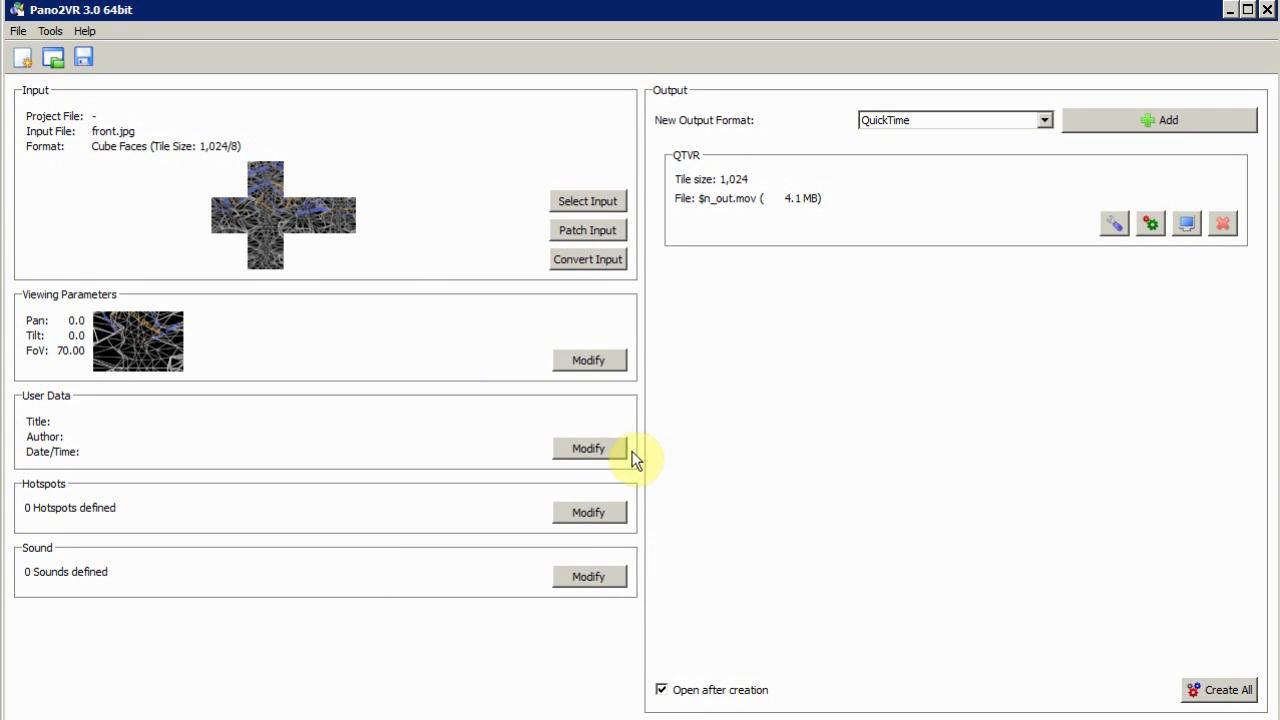
mouse_move(757, 386)
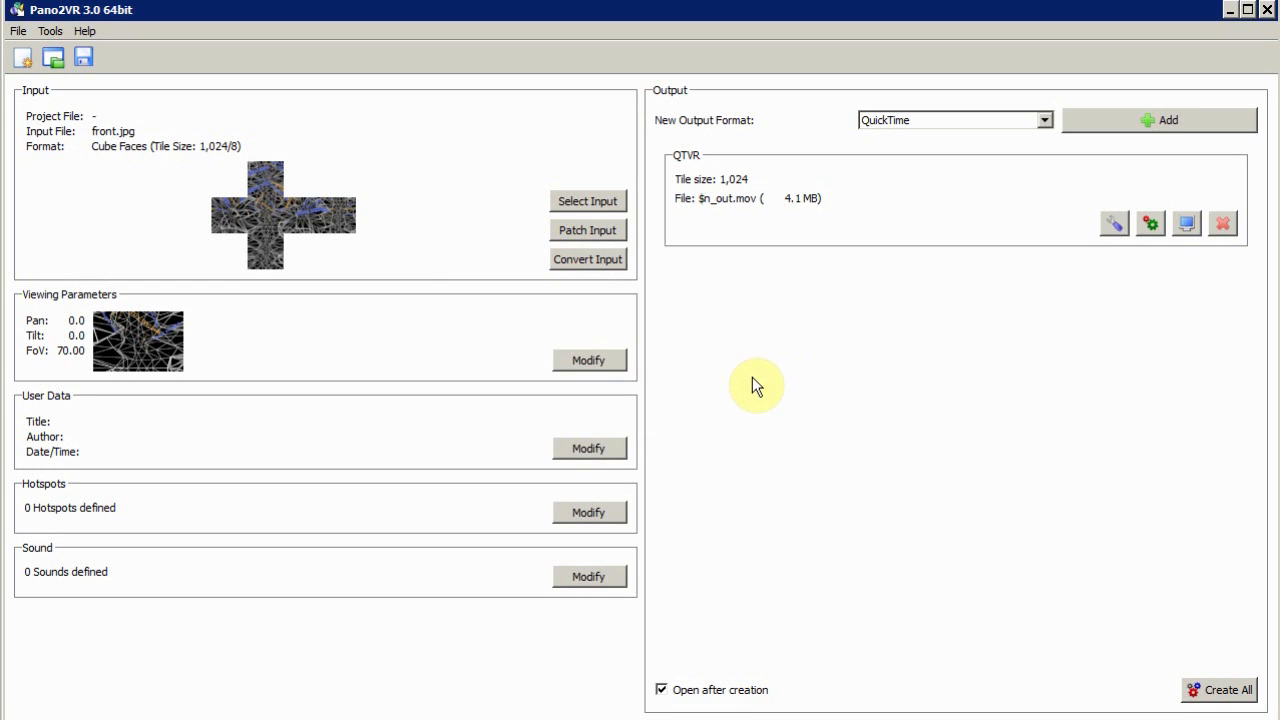
mouse_move(740, 398)
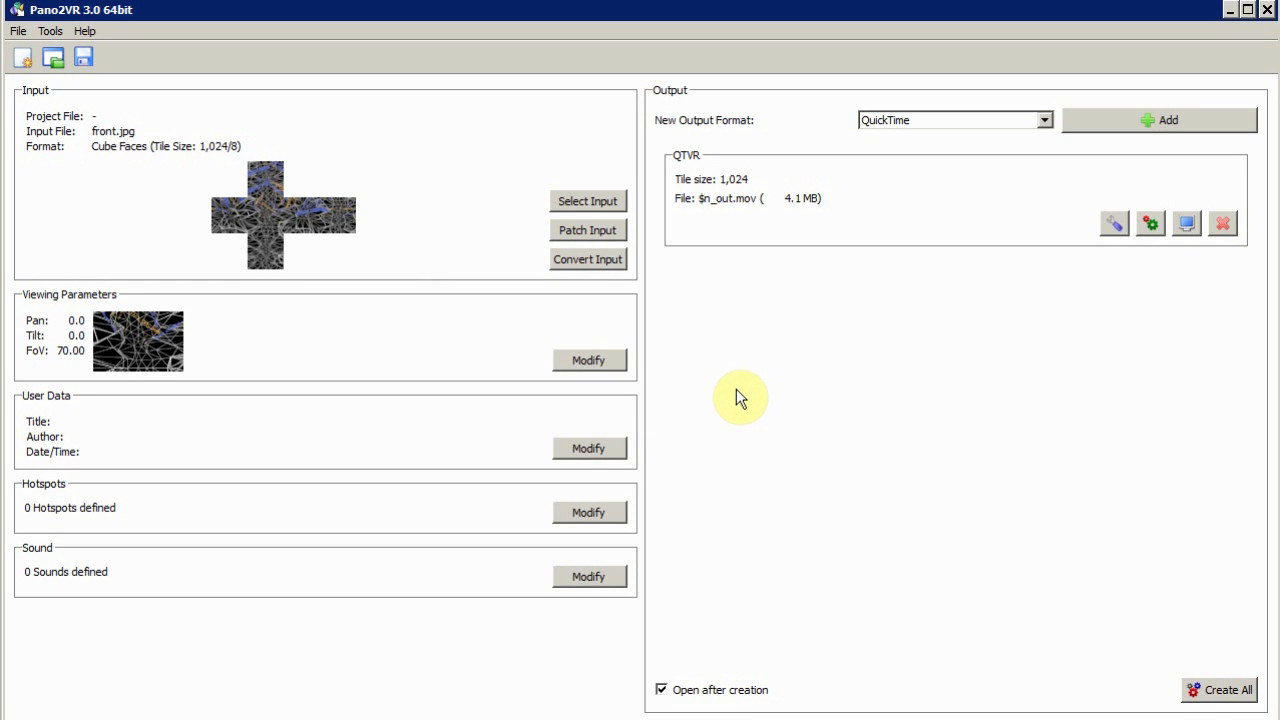
mouse_move(715, 405)
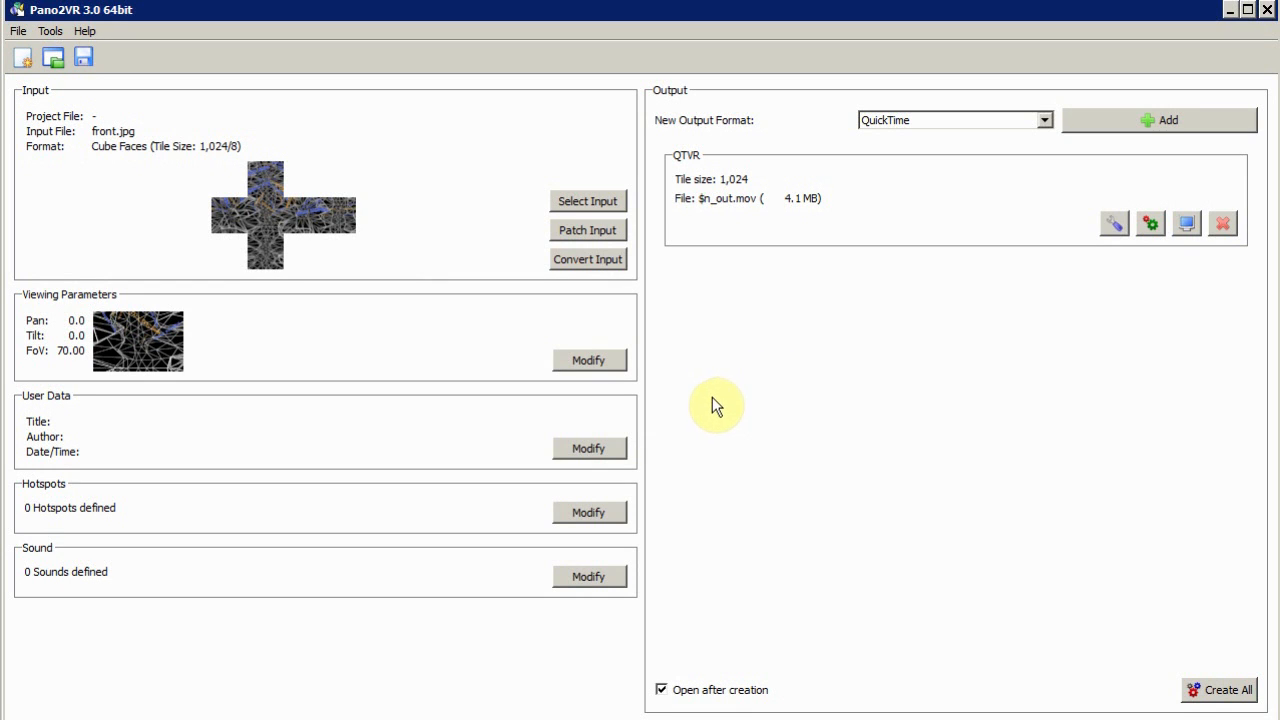
mouse_move(705, 408)
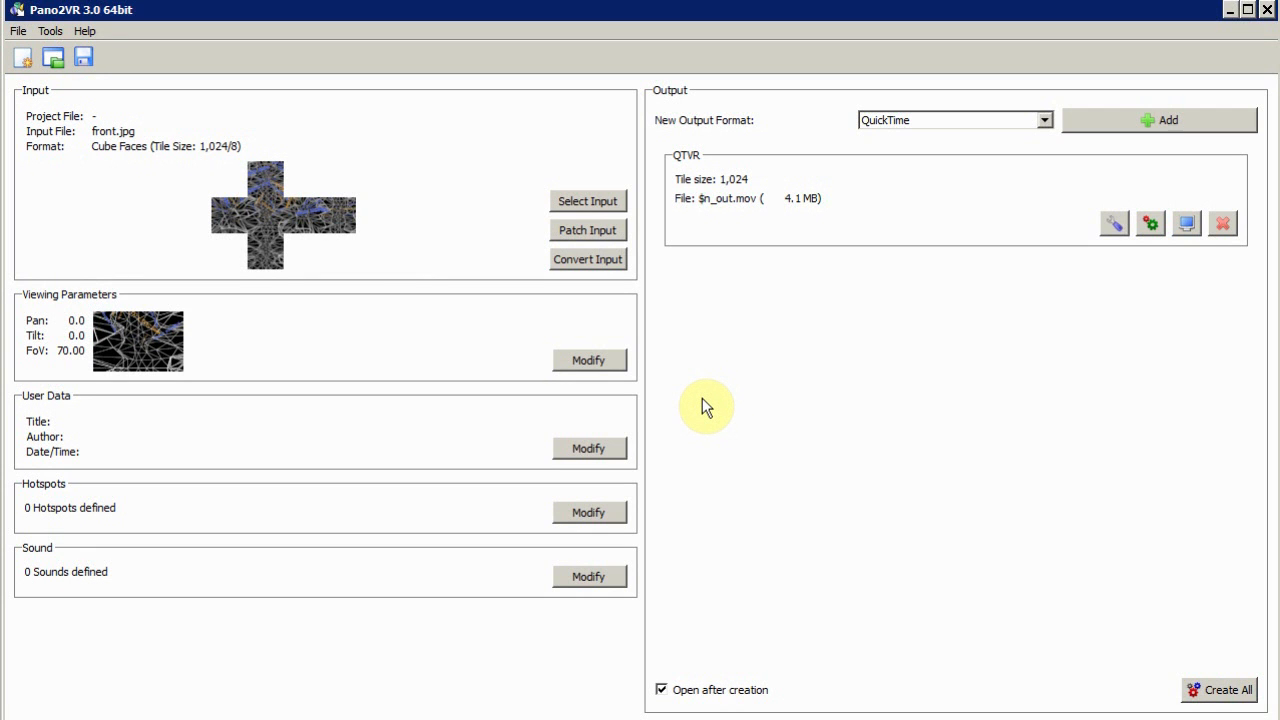
mouse_move(1232, 16)
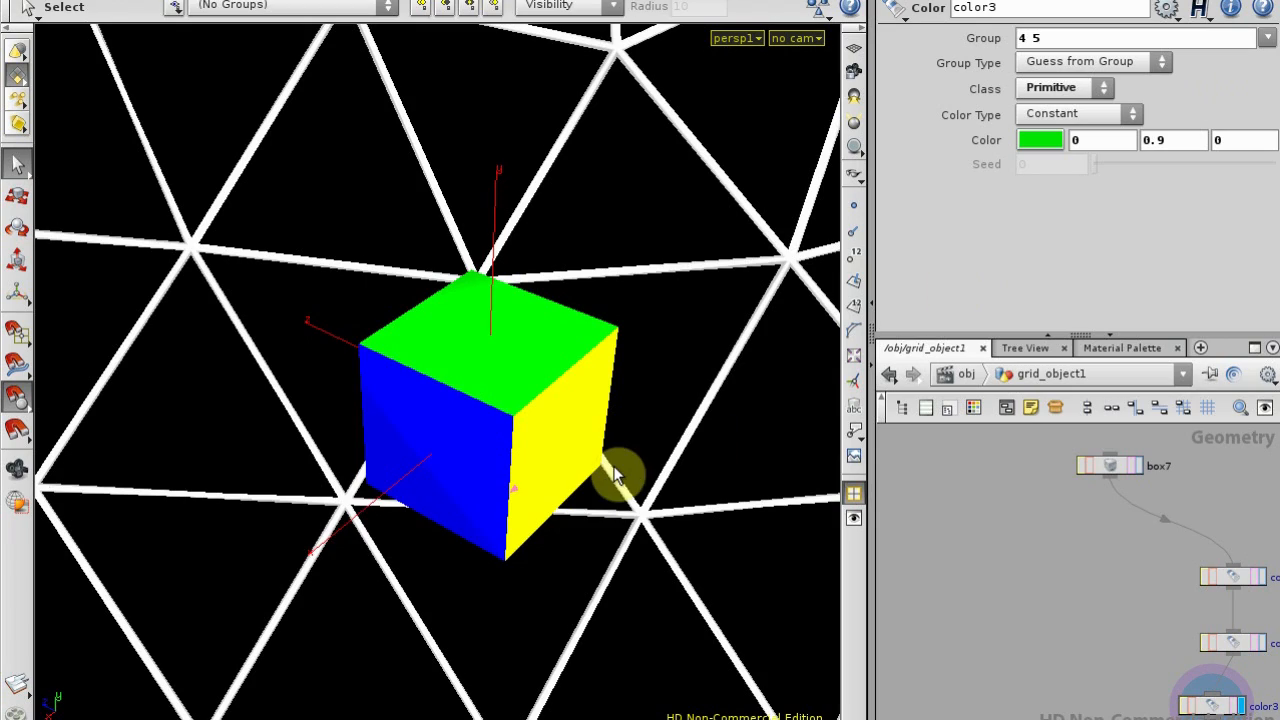
left_click_drag(615, 475, 620, 448)
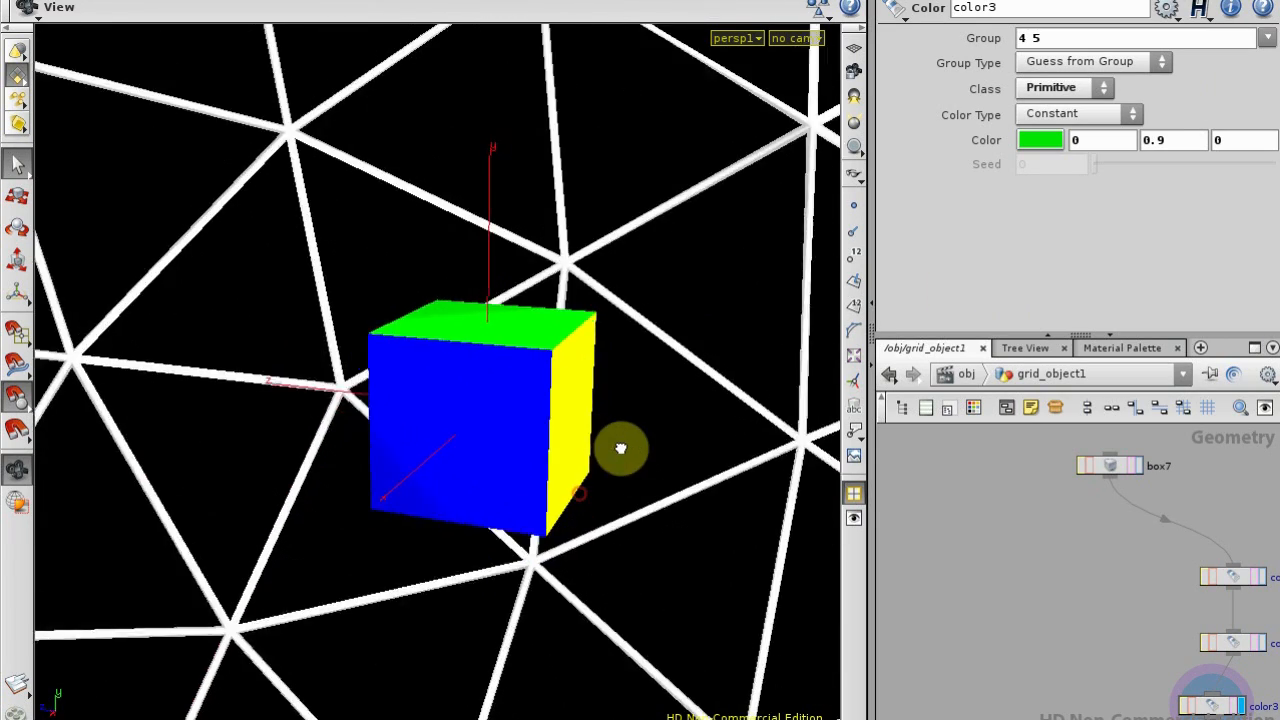
left_click_drag(620, 448, 510, 493)
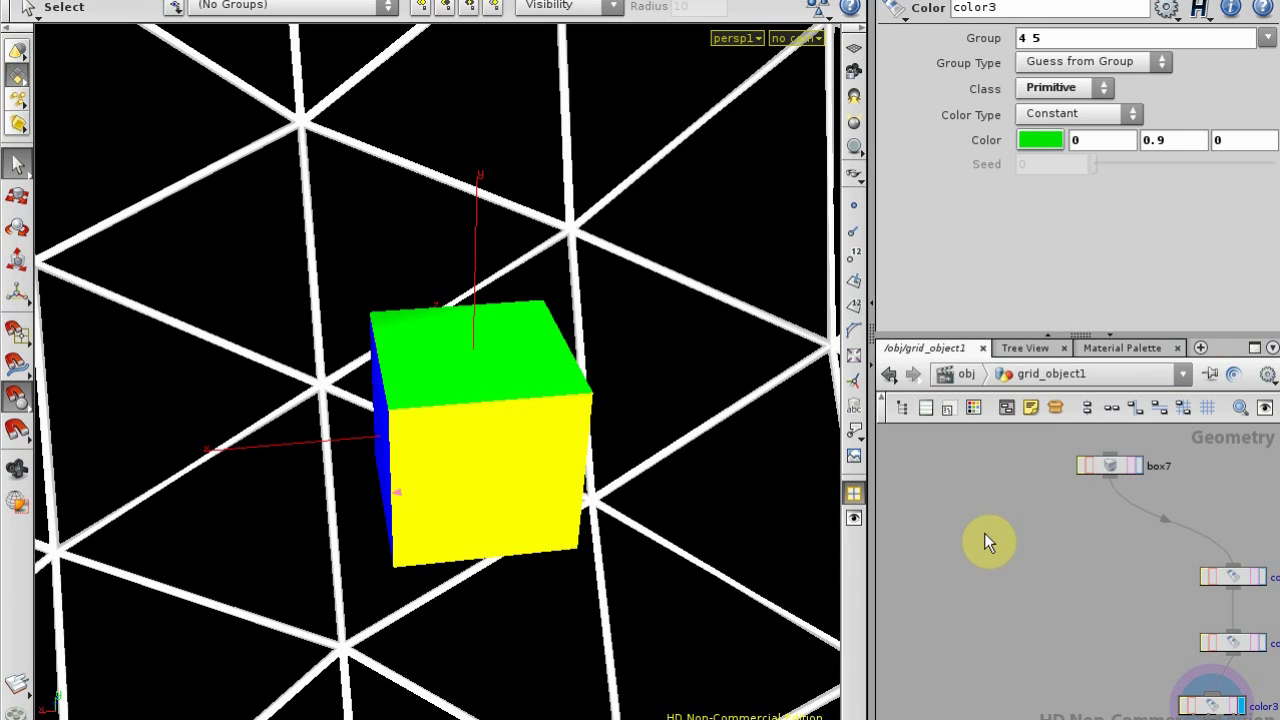
mouse_move(967, 567)
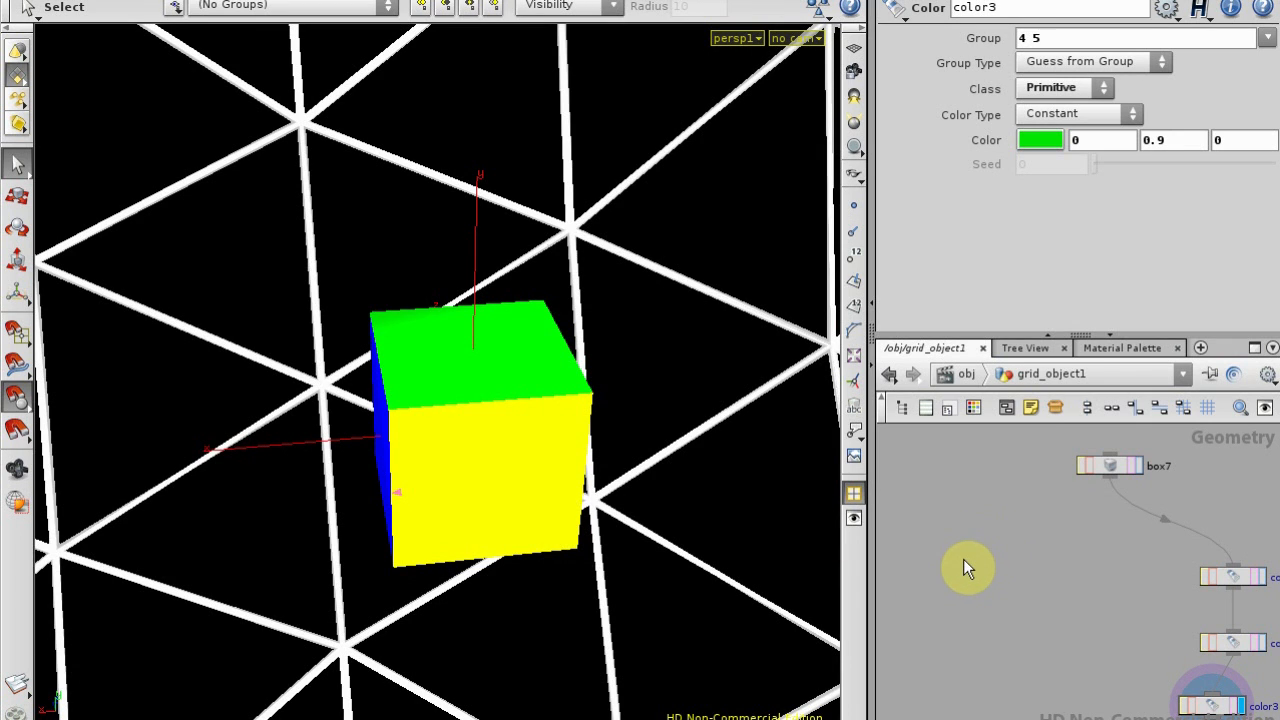
mouse_move(967, 567)
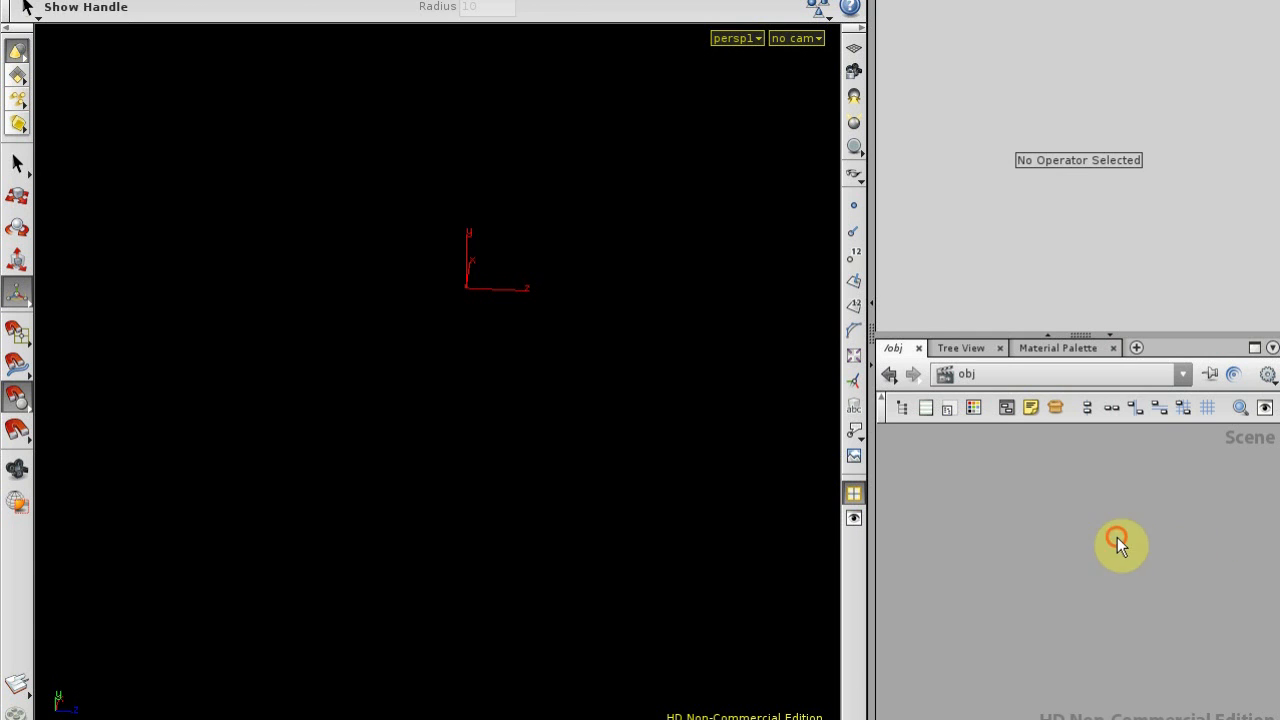
Place a new null in the /obj network and name it 360_camera
left_click(1120, 545)
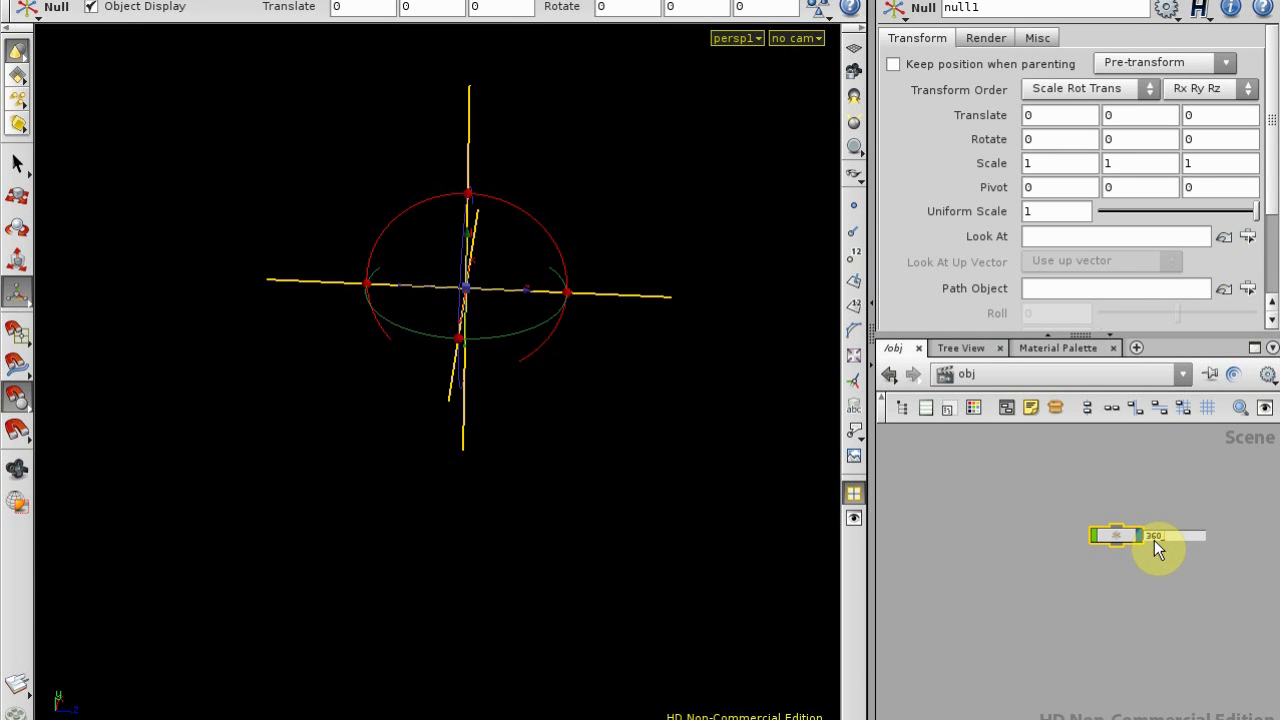
type("360_camera")
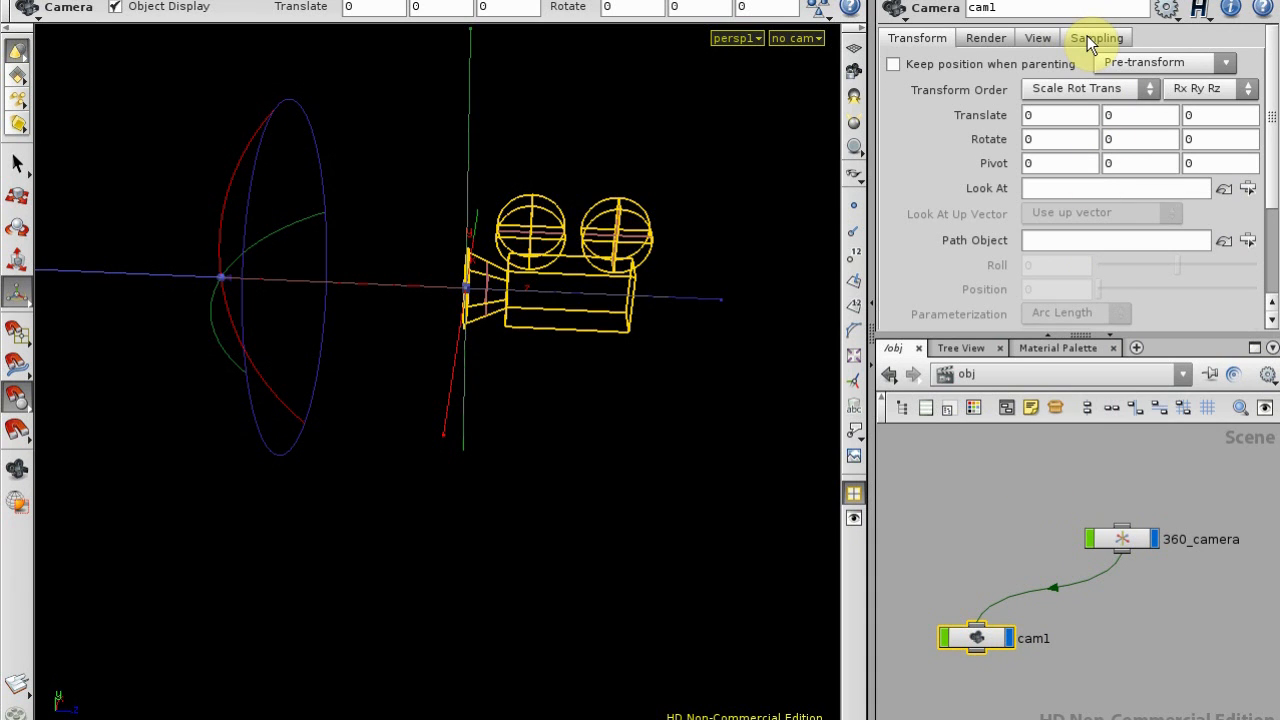
On the camera's View settings, start replacing the horizontal resolution value
left_click(1037, 37)
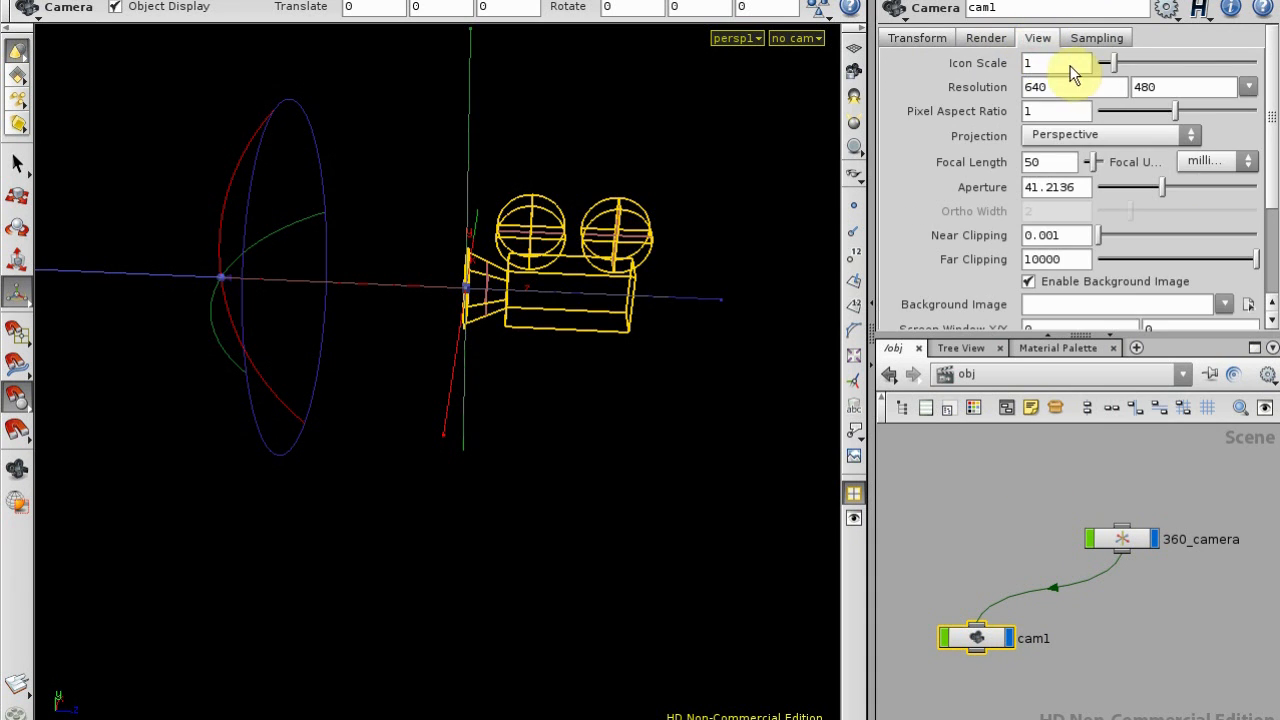
triple_click(1060, 87)
type("1024")
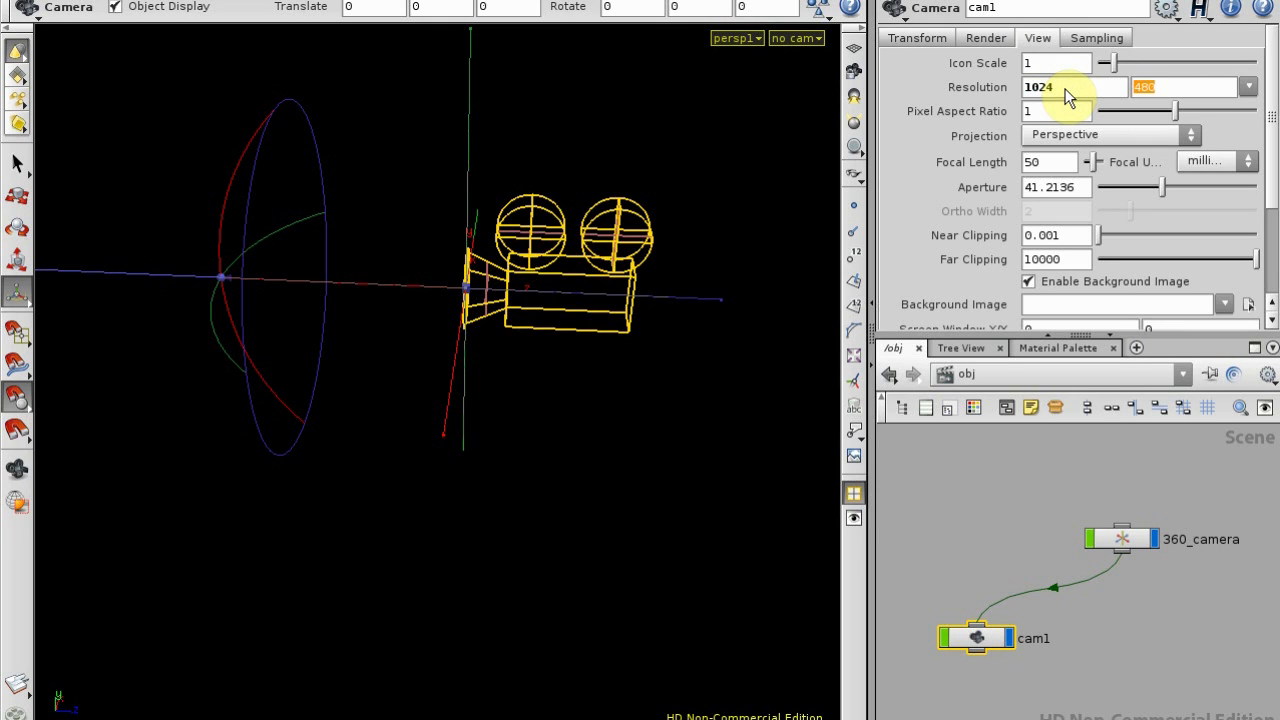
type("1d")
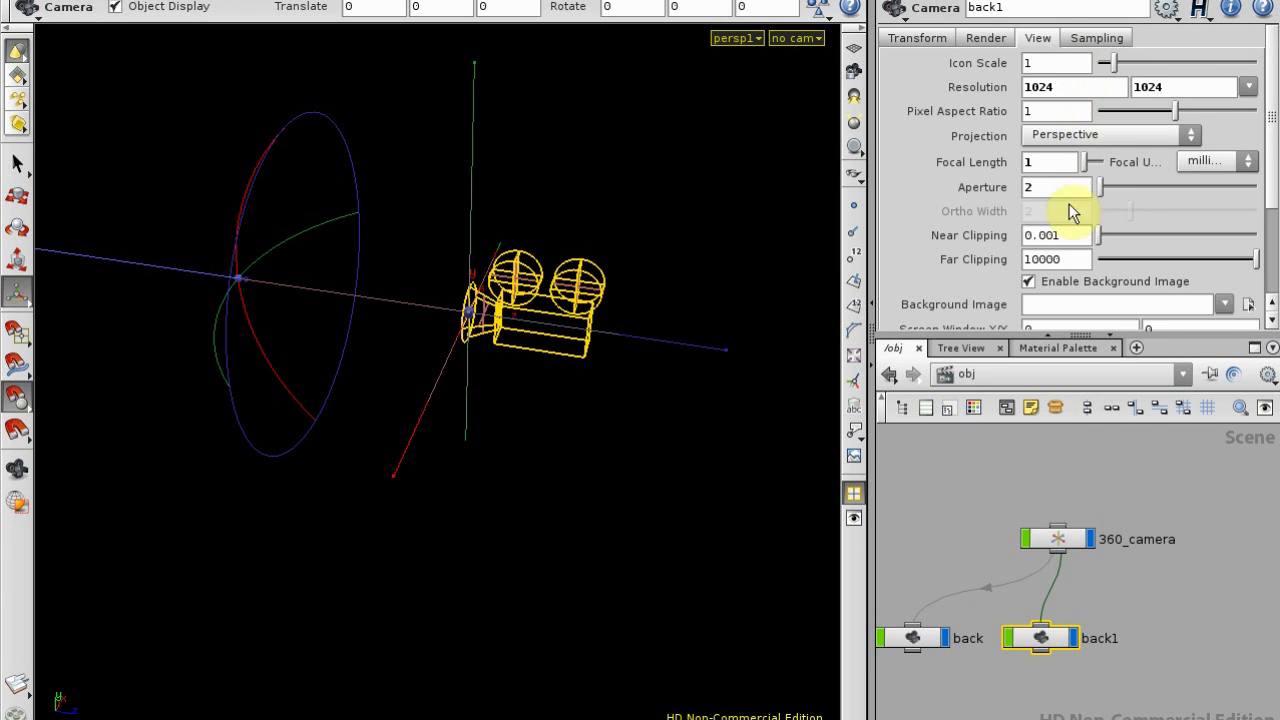
Check the rotated camera copy's transform and rename the newest duplicate front
left_click(915, 37)
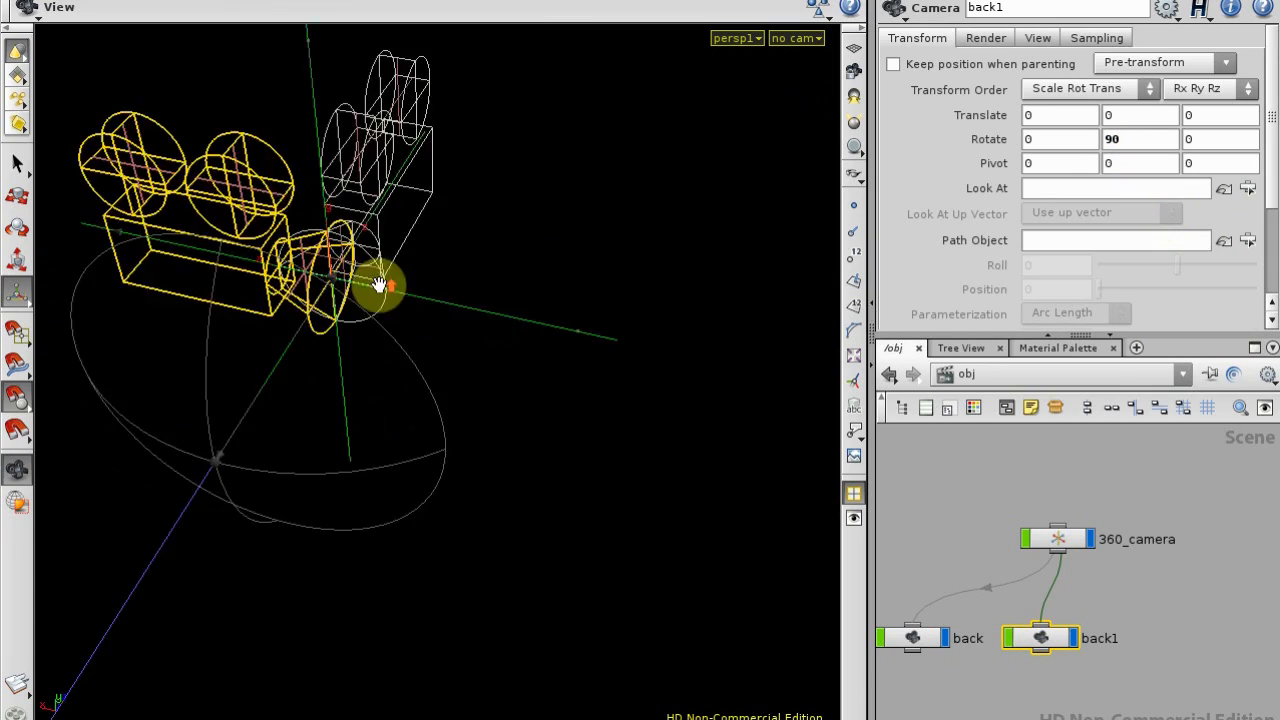
left_click_drag(380, 285, 745, 405)
type("right")
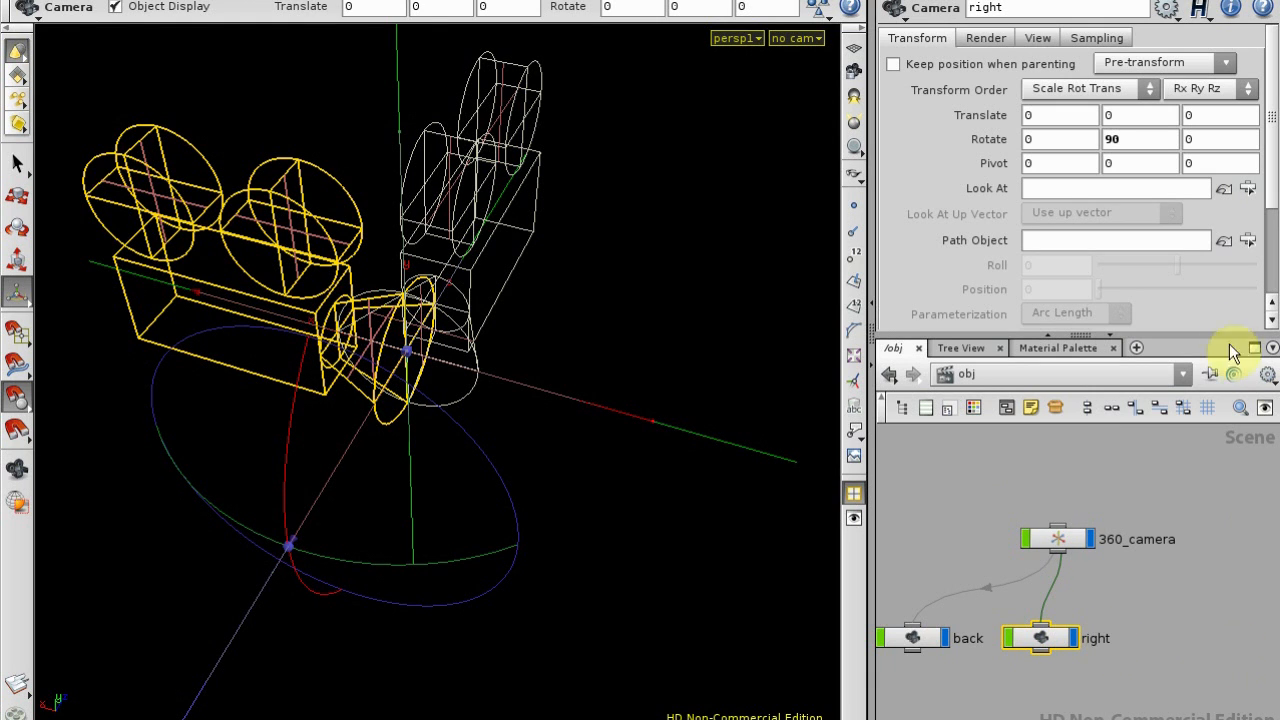
mouse_move(1108, 632)
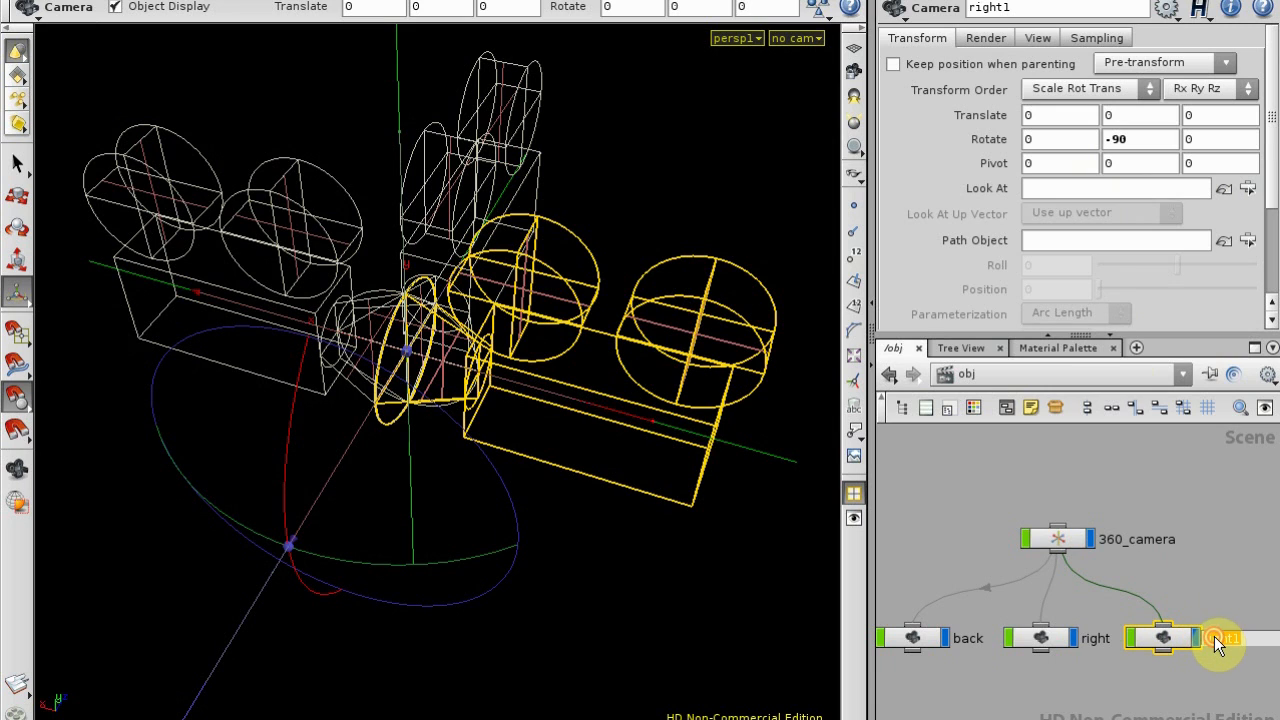
left_click(1220, 638)
type("left")
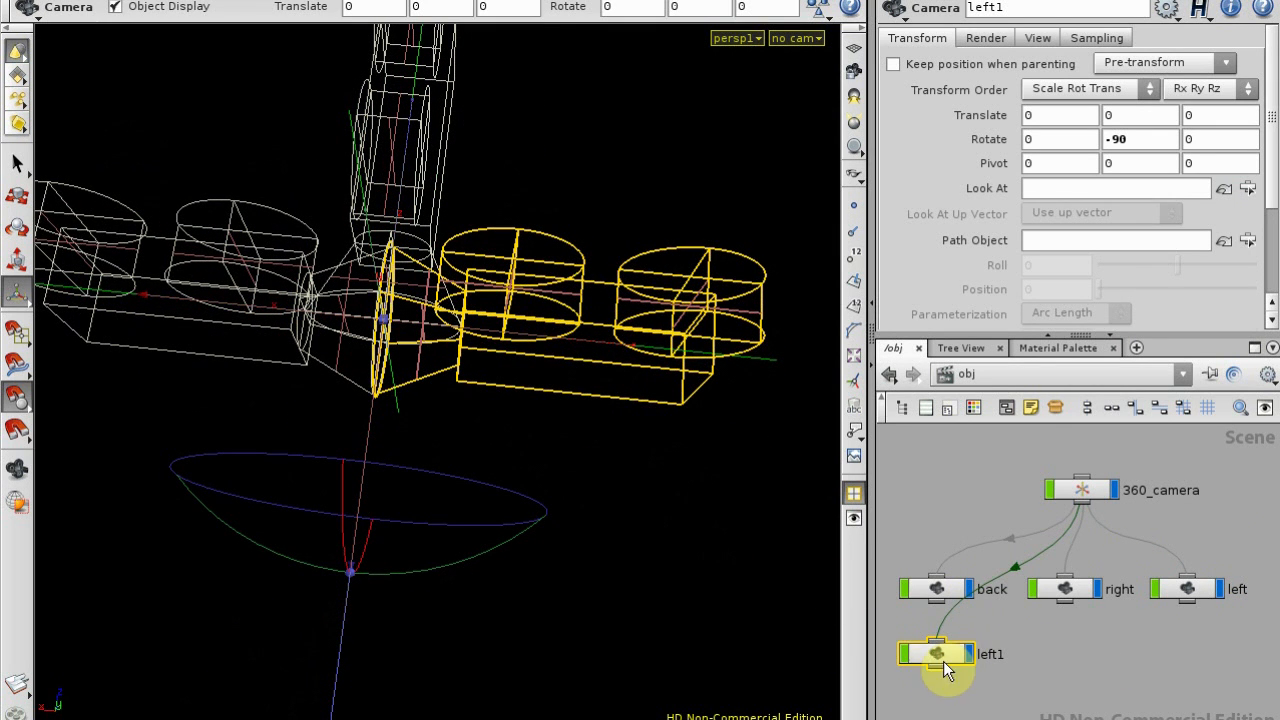
double_click(989, 654)
type("front")
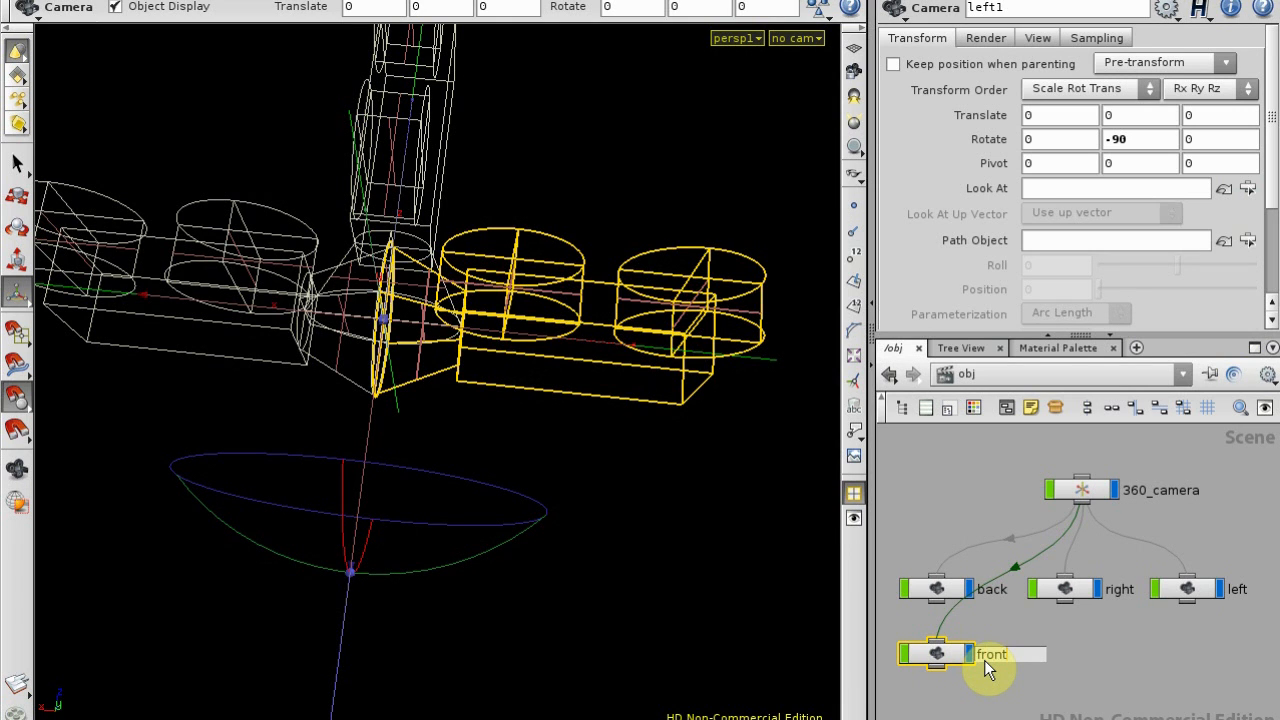
left_click(937, 653)
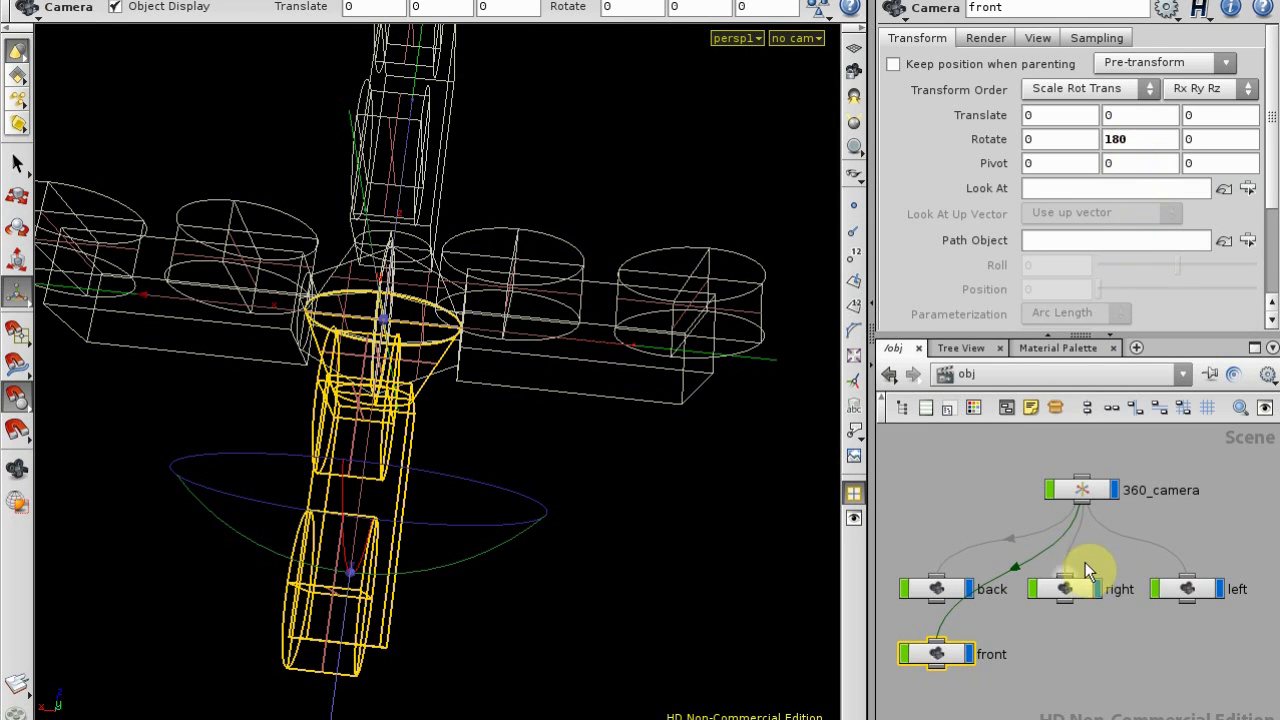
left_click(936, 588)
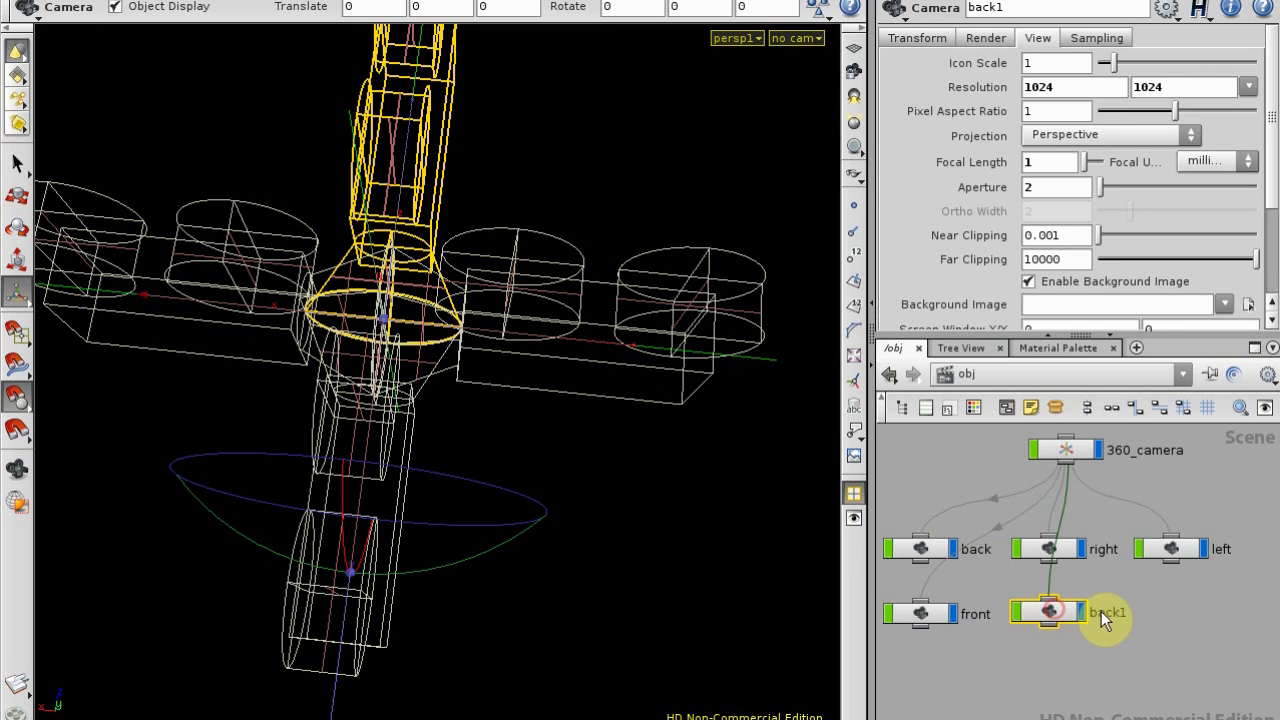
Set up the newest camera copy tilted on X, then select the 360_camera null
left_click(1048, 612)
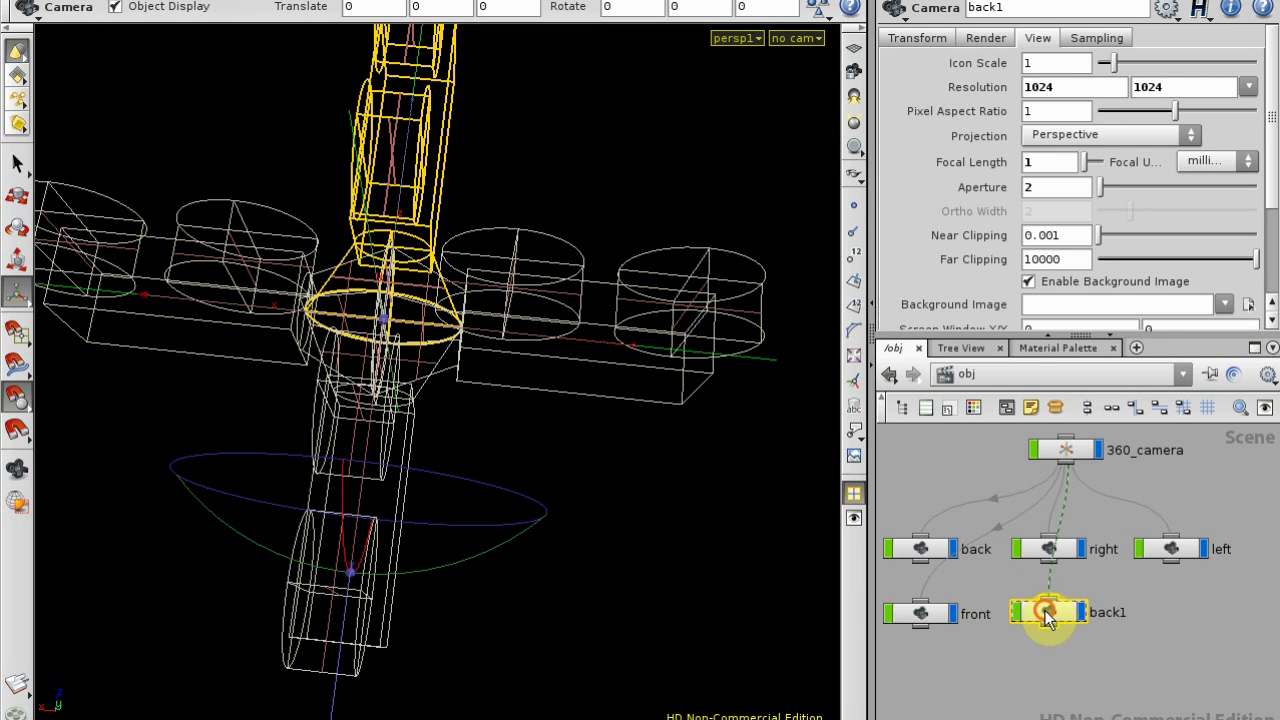
left_click(916, 37)
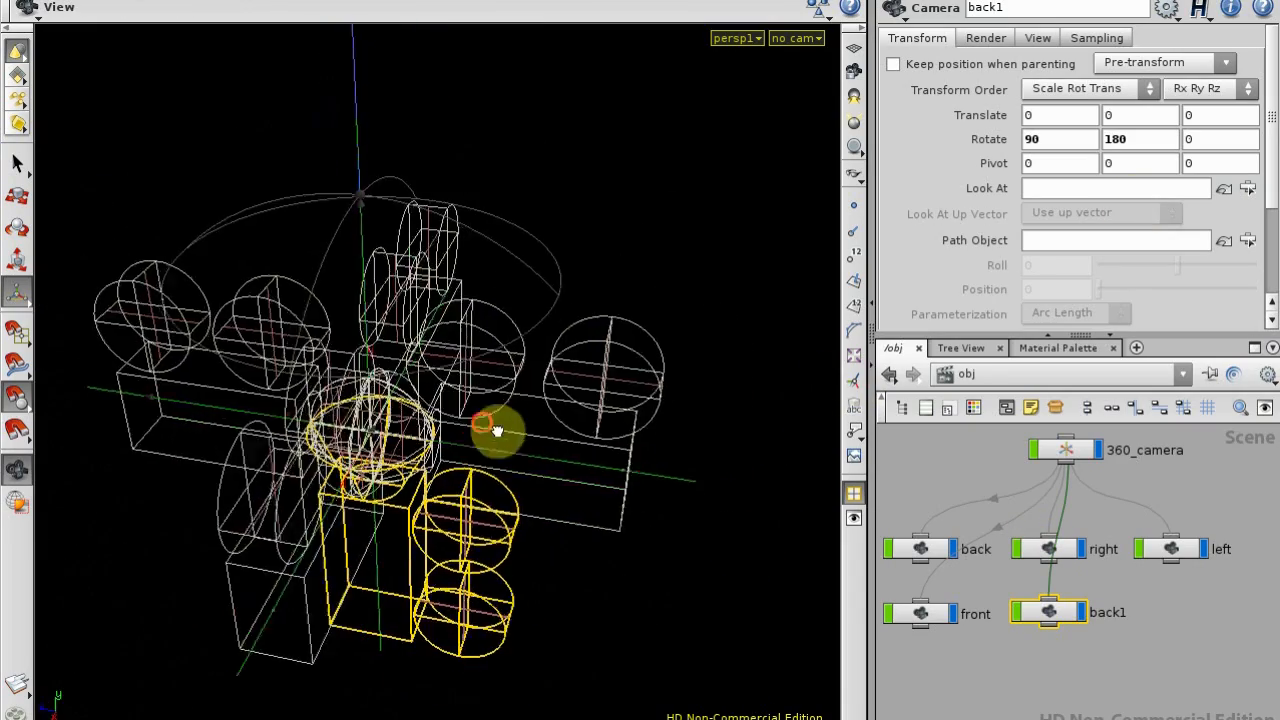
left_click_drag(495, 430, 660, 520)
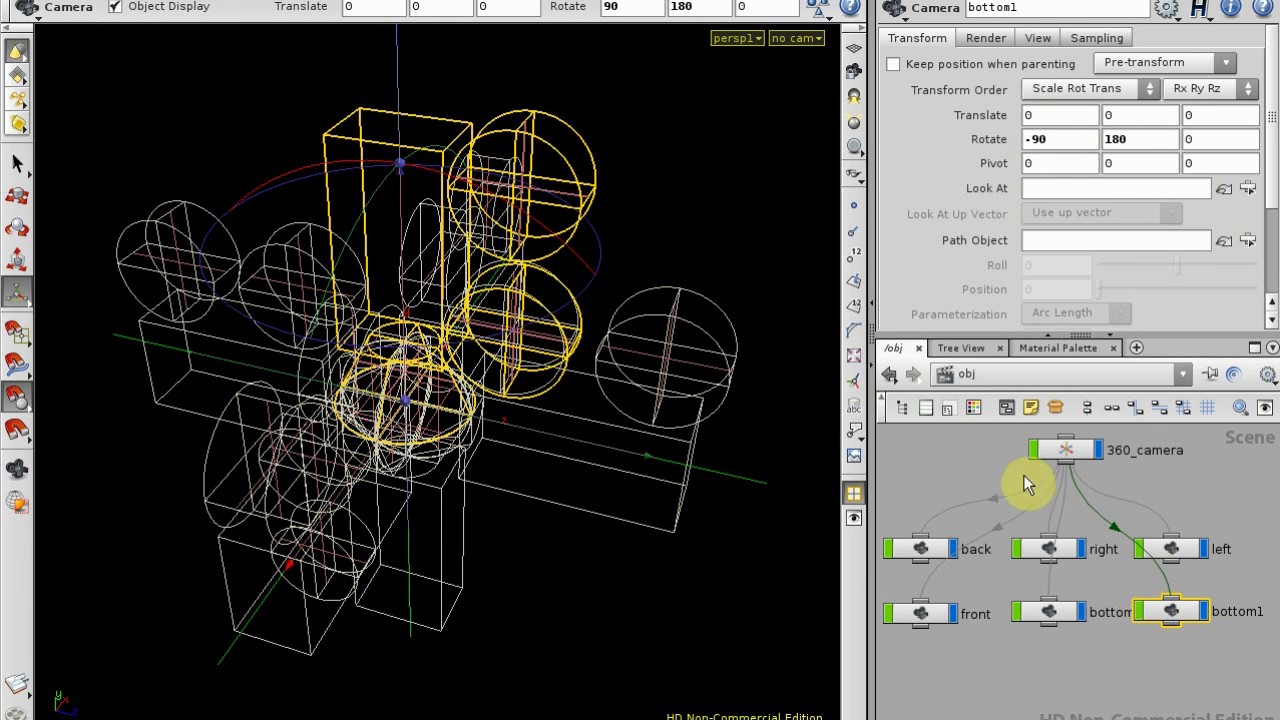
left_click(1065, 449)
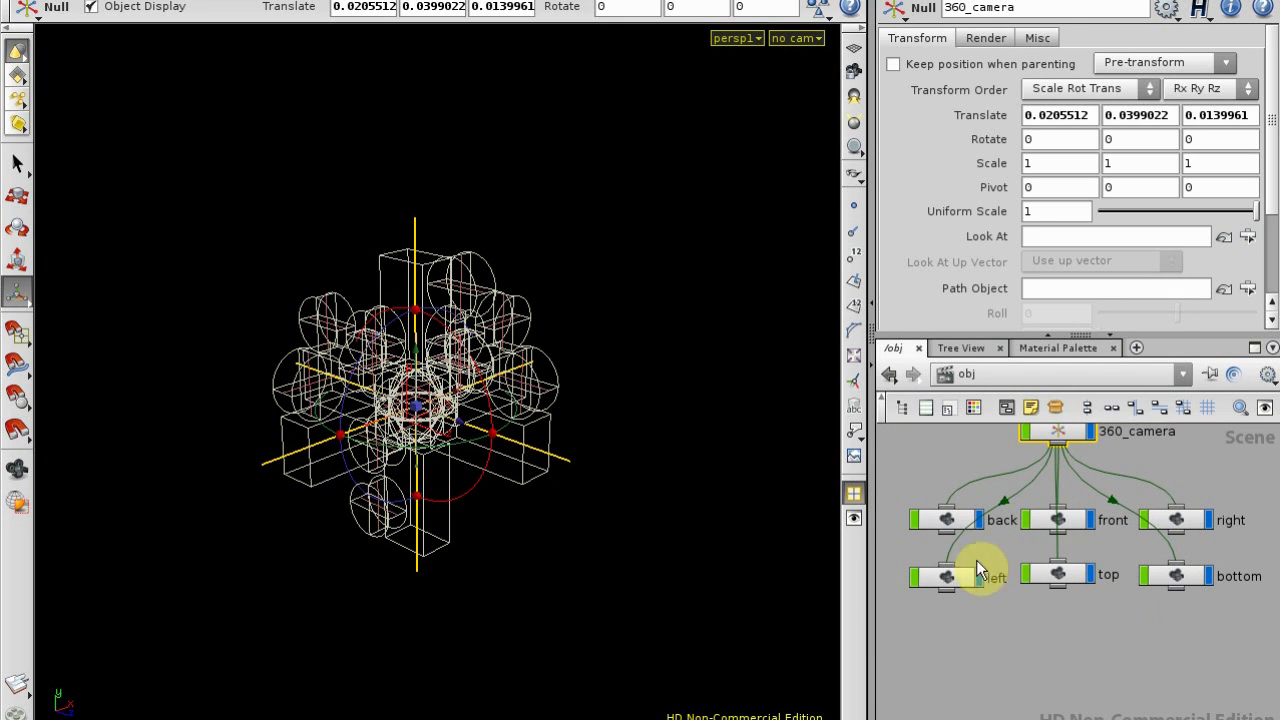
mouse_move(1088, 528)
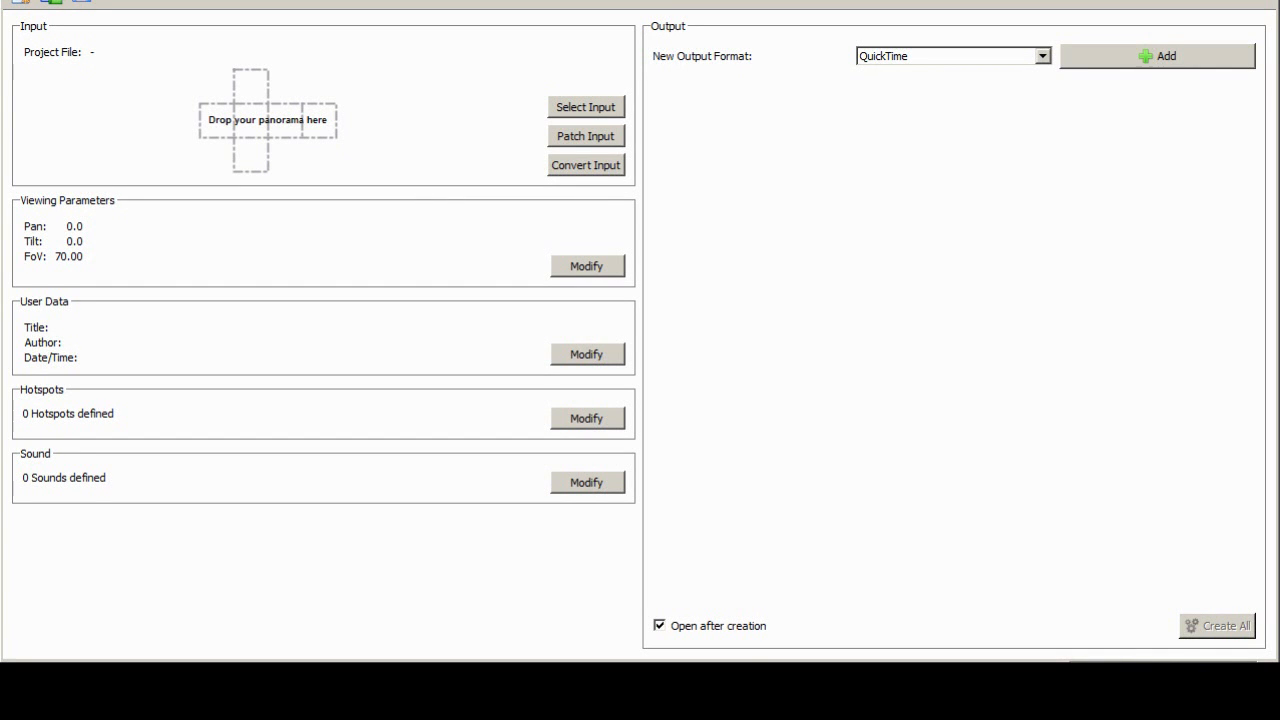
mouse_move(838, 513)
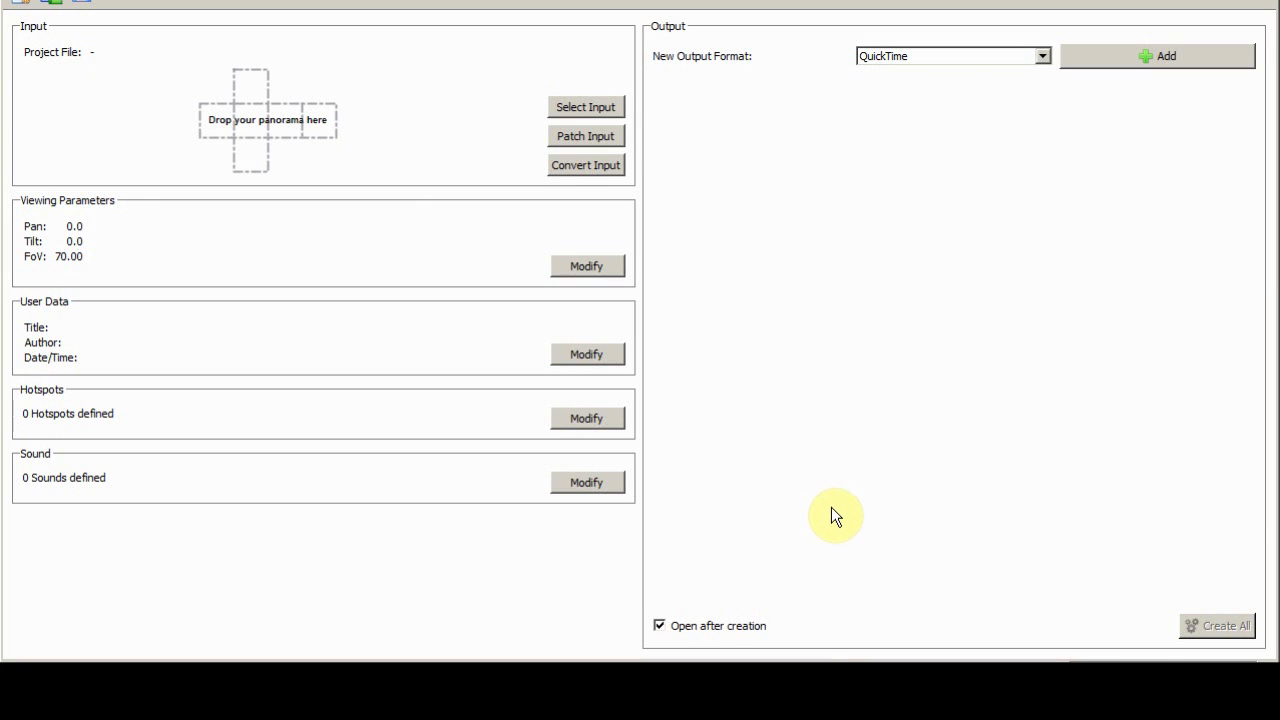
mouse_move(850, 512)
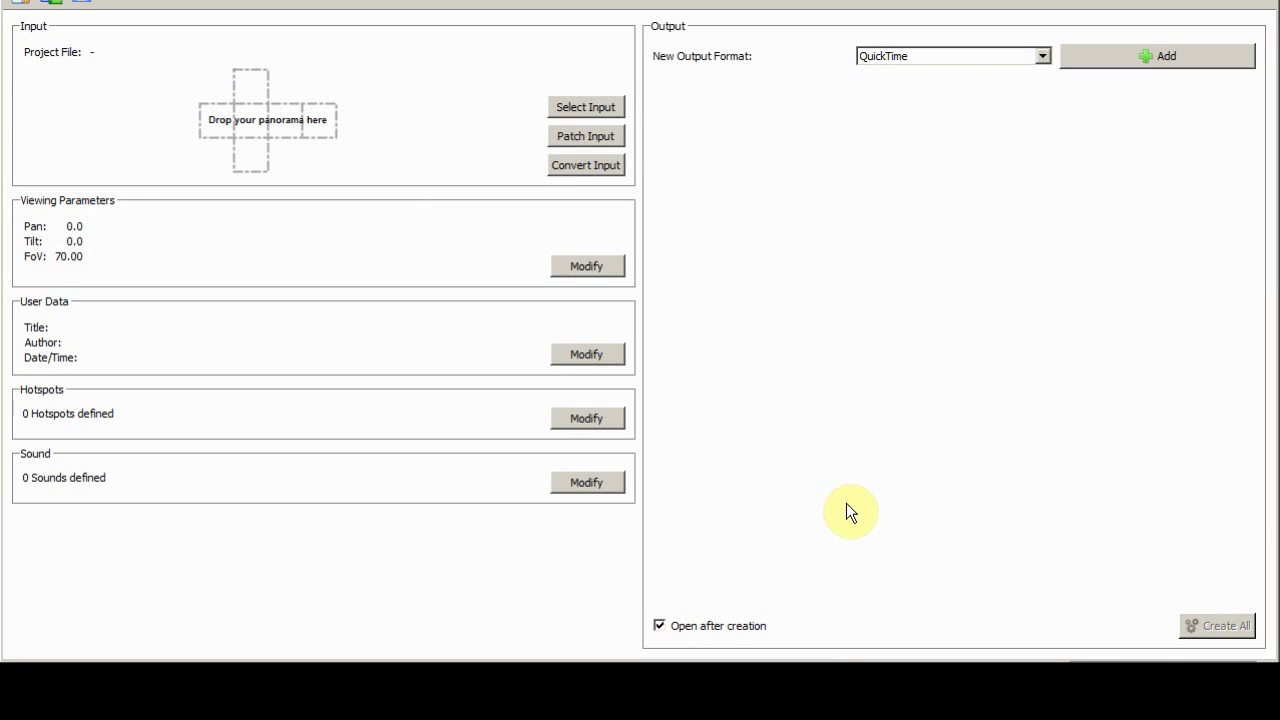
Set the panorama input type to Cube Faces
left_click(586, 107)
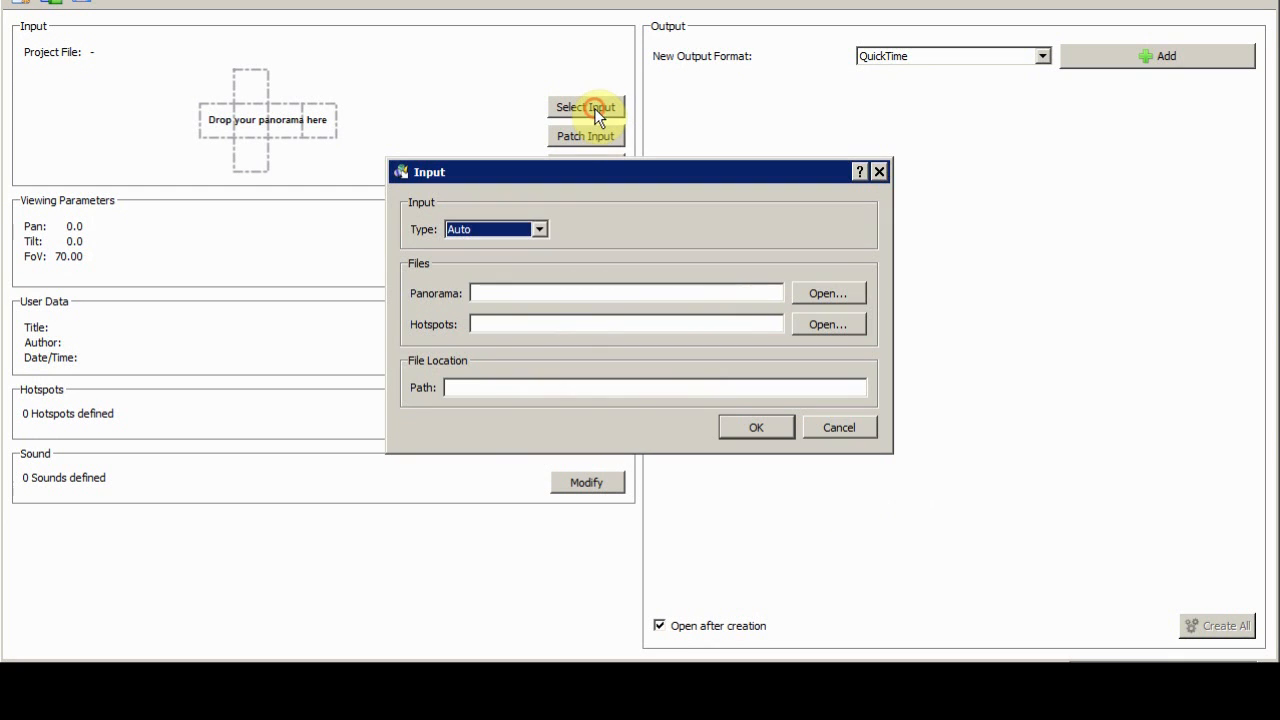
left_click(539, 229)
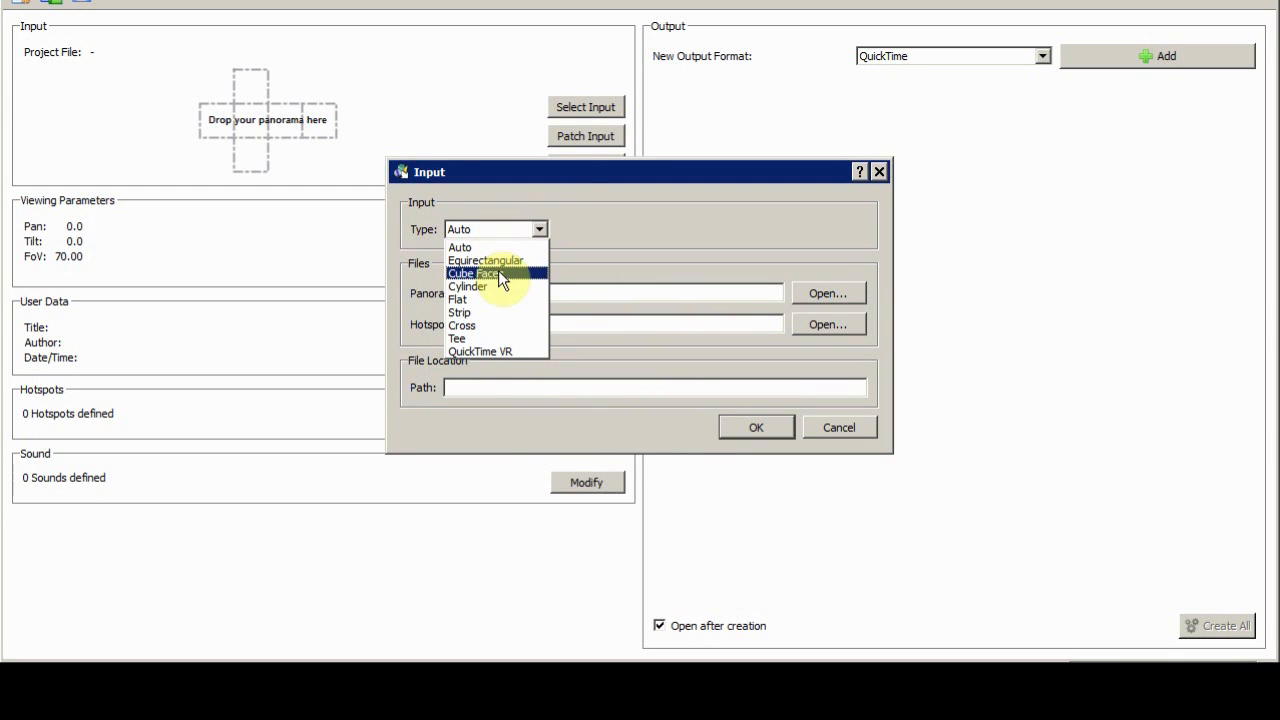
left_click(474, 273)
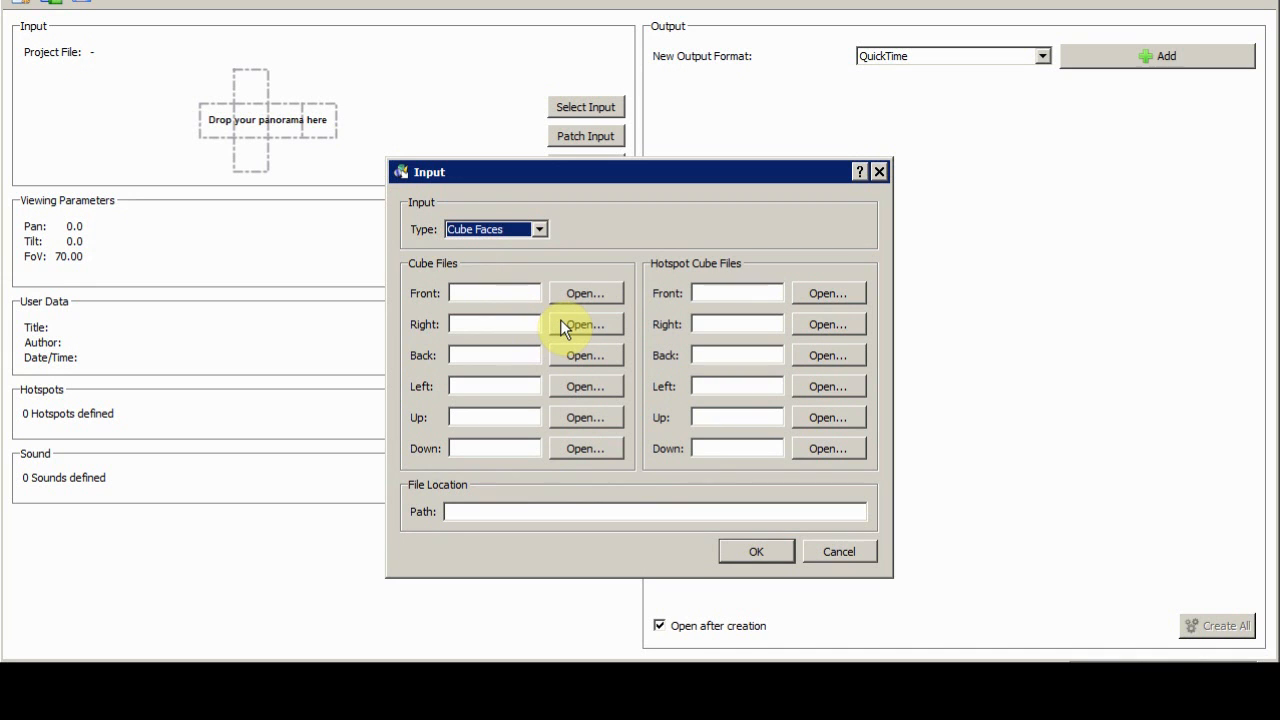
Load front.jpg, right.jpg and left.jpg from the render folder as cube faces
left_click(585, 324)
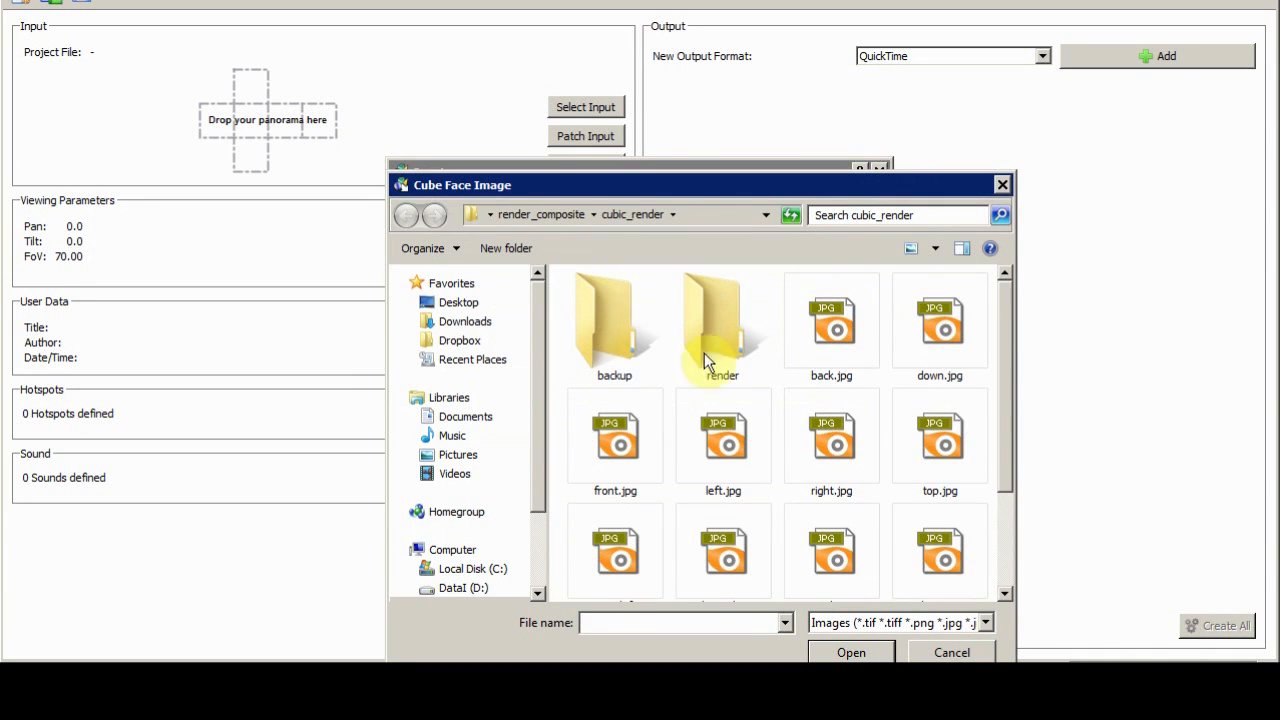
double_click(722, 320)
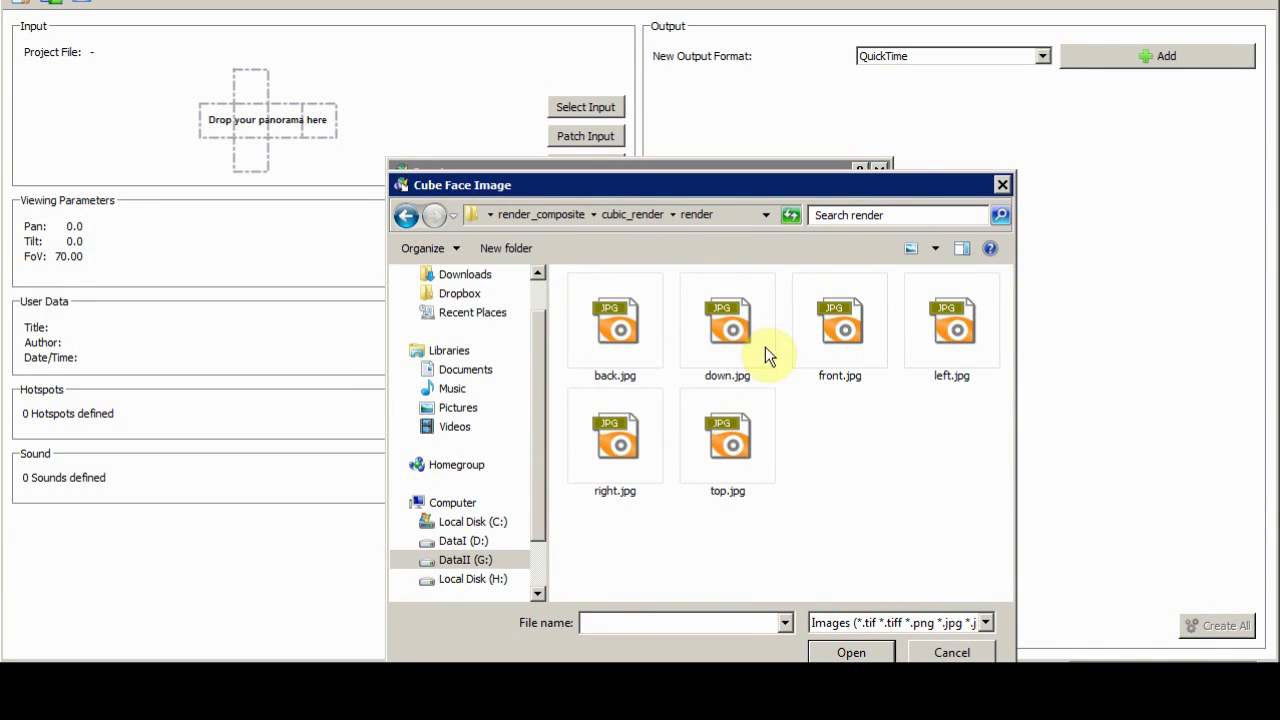
left_click(585, 107)
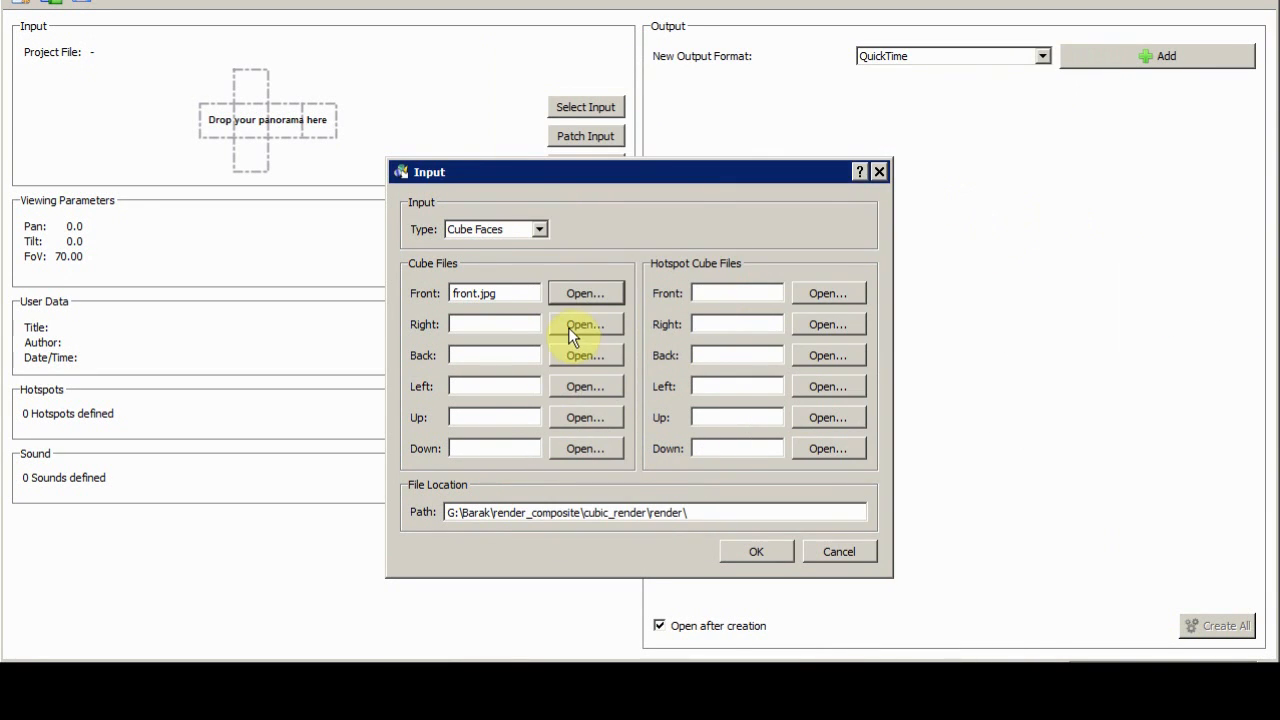
left_click(585, 324)
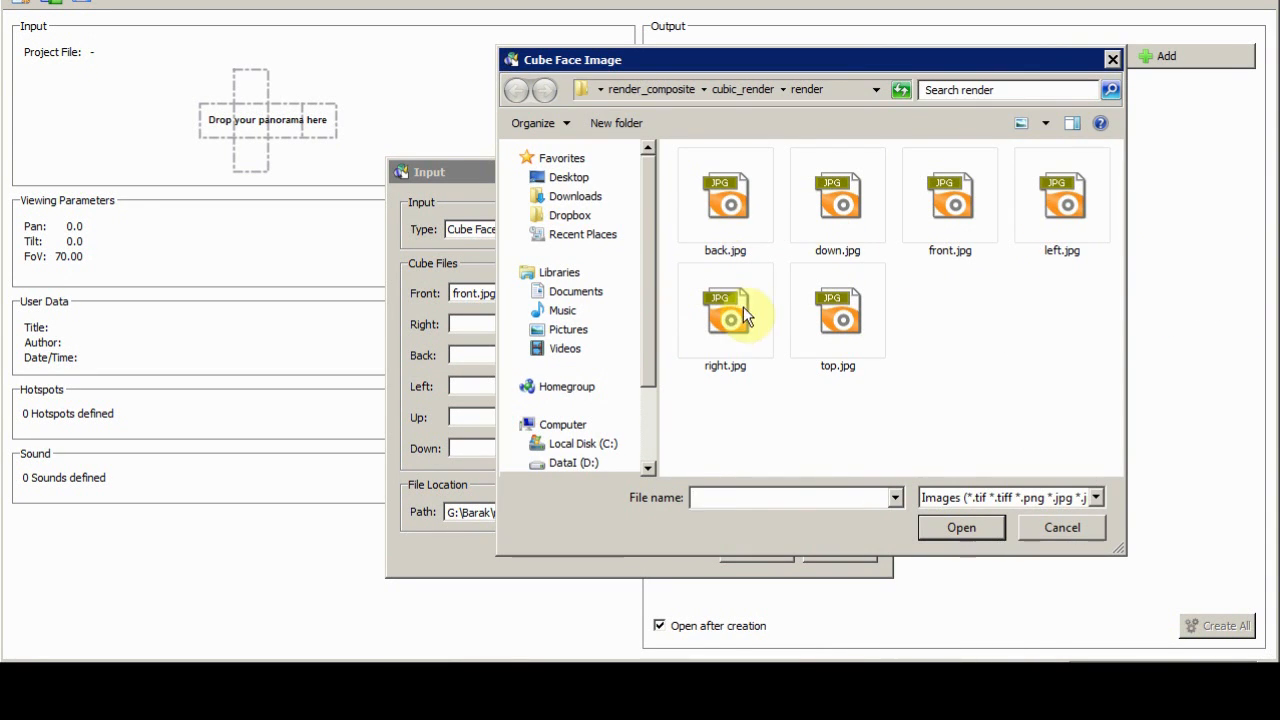
double_click(725, 315)
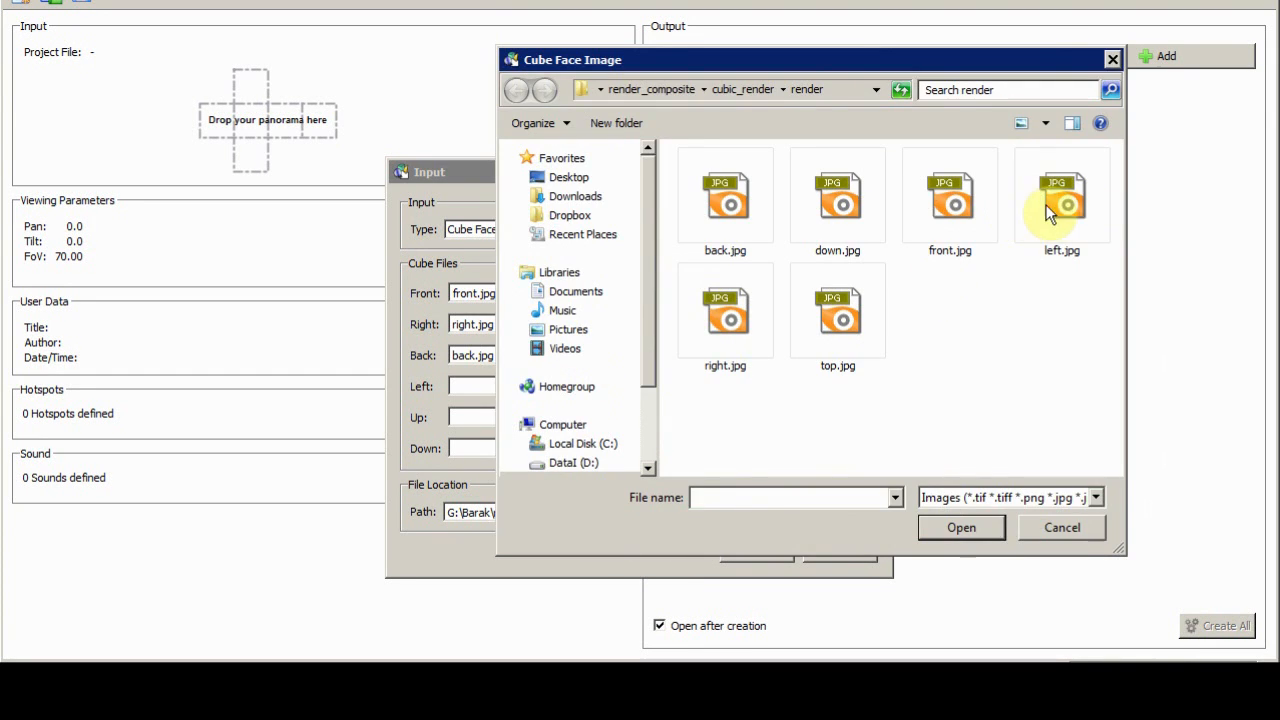
double_click(1061, 195)
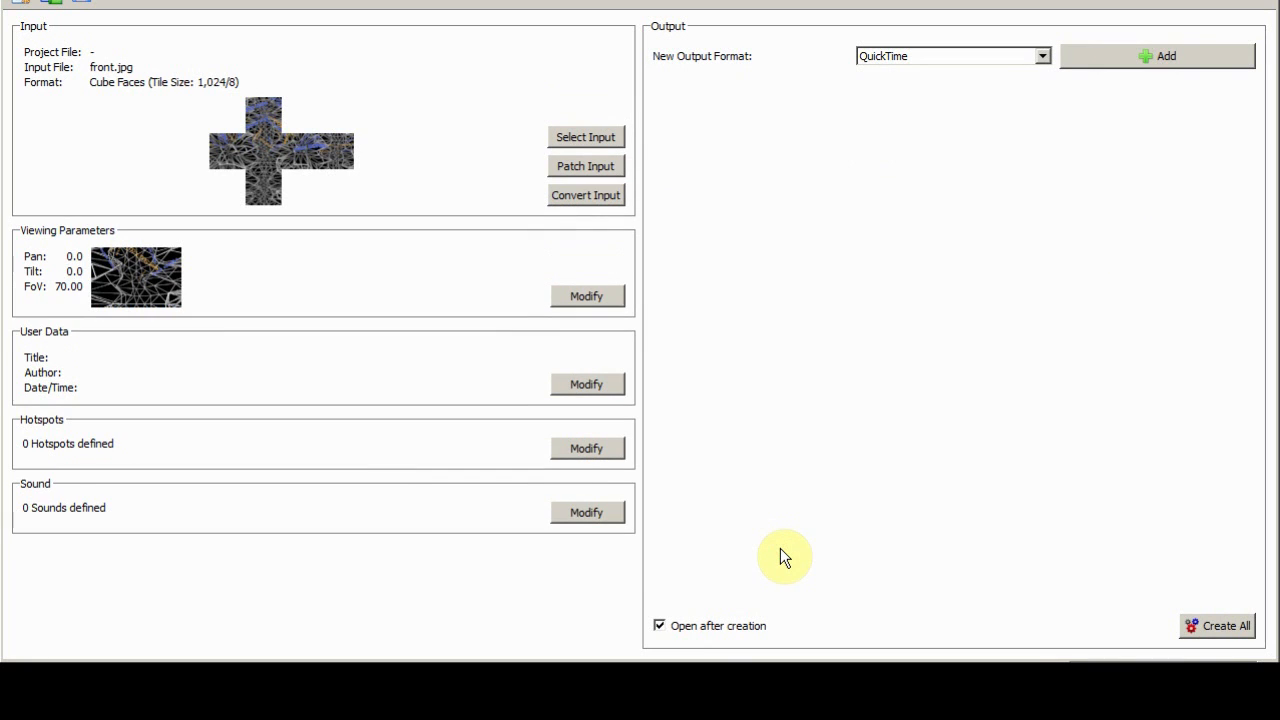
mouse_move(586, 296)
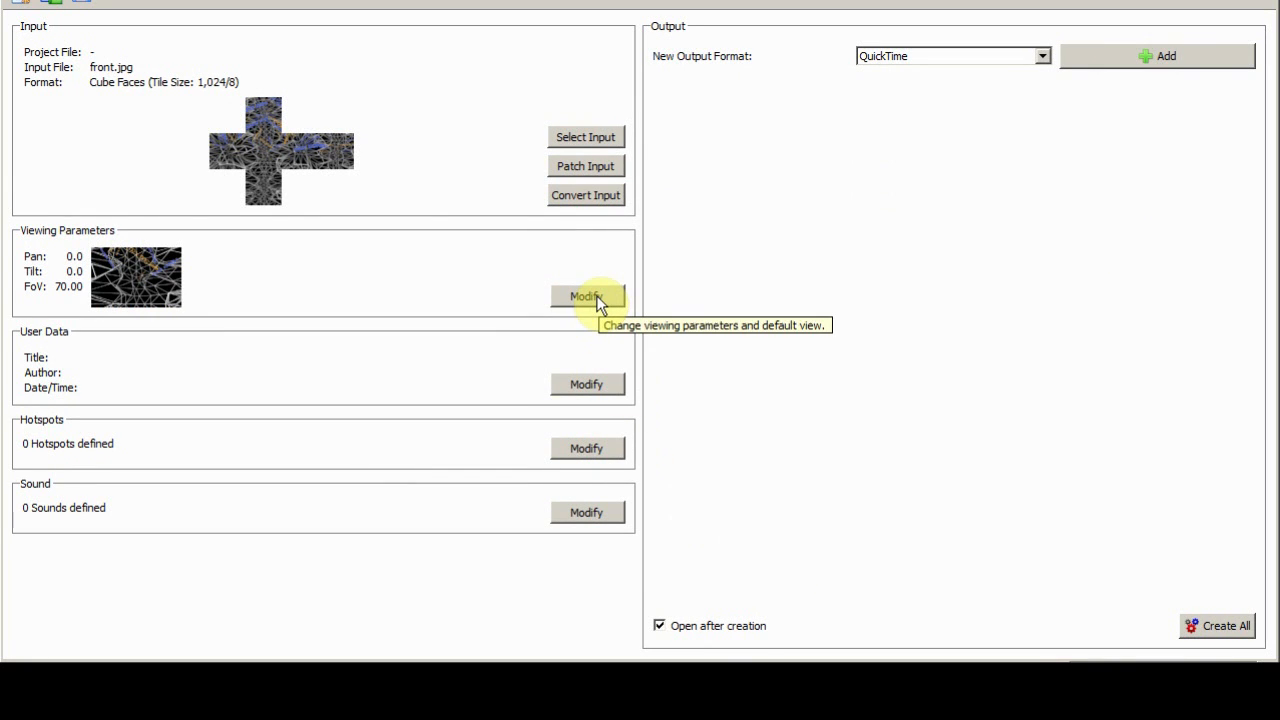
mouse_move(597, 303)
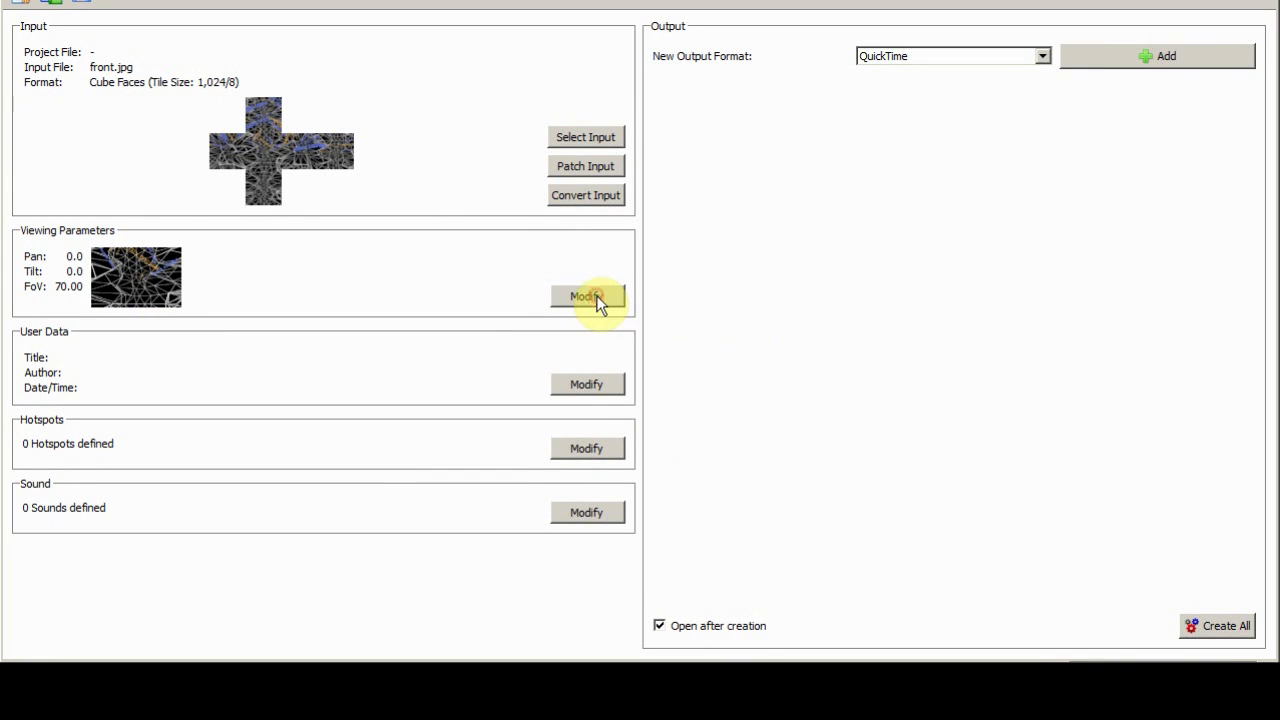
Look around the preview and save pan 170, tilt 6.5 as the default view
left_click(586, 296)
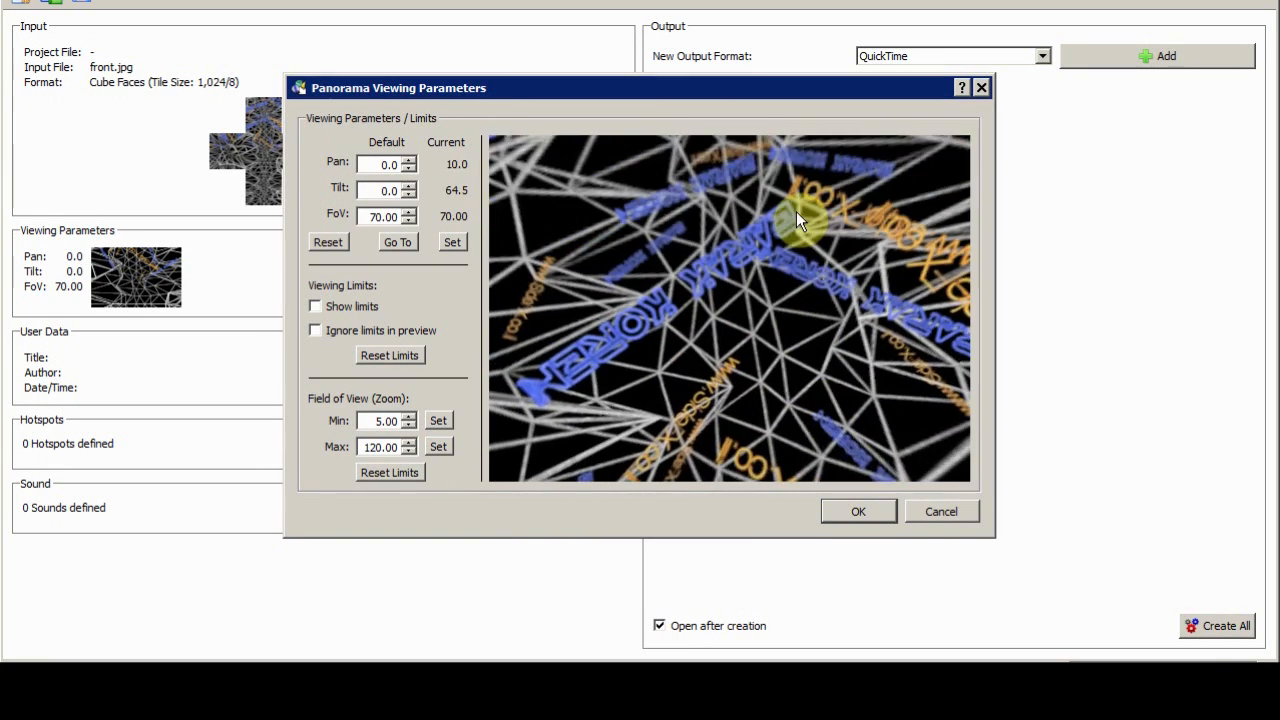
left_click_drag(800, 220, 675, 300)
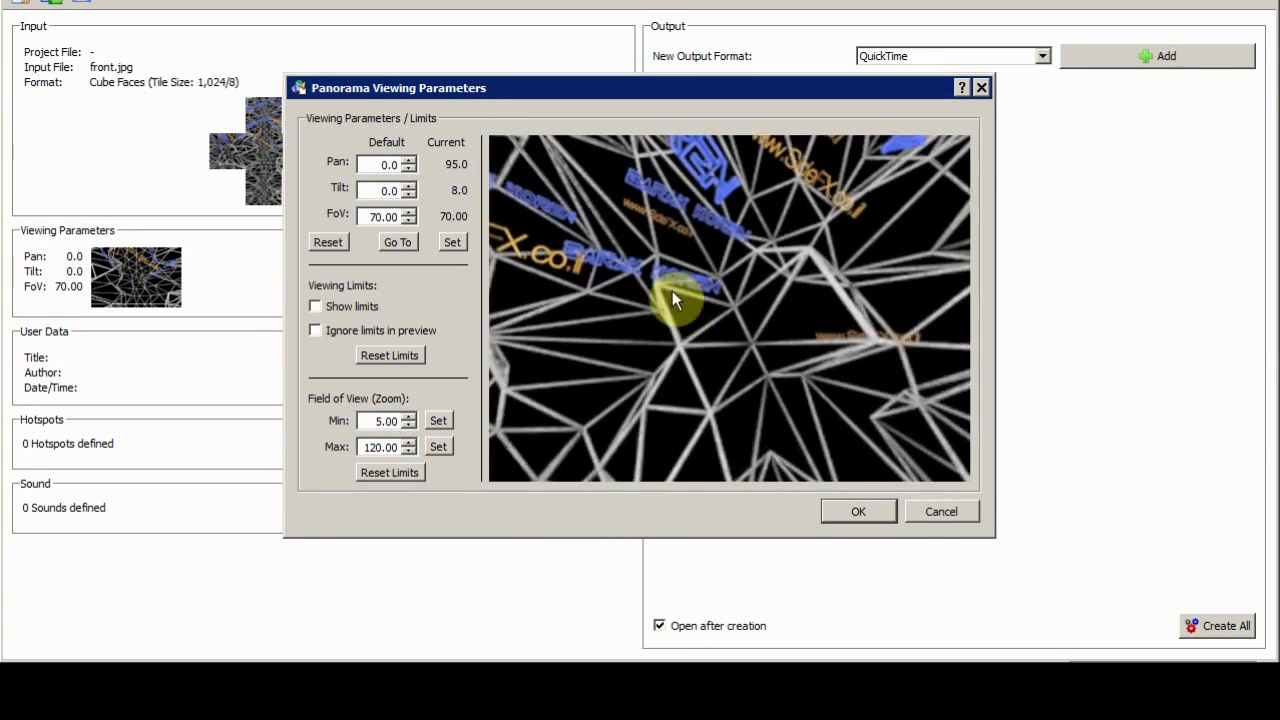
left_click_drag(675, 300, 645, 310)
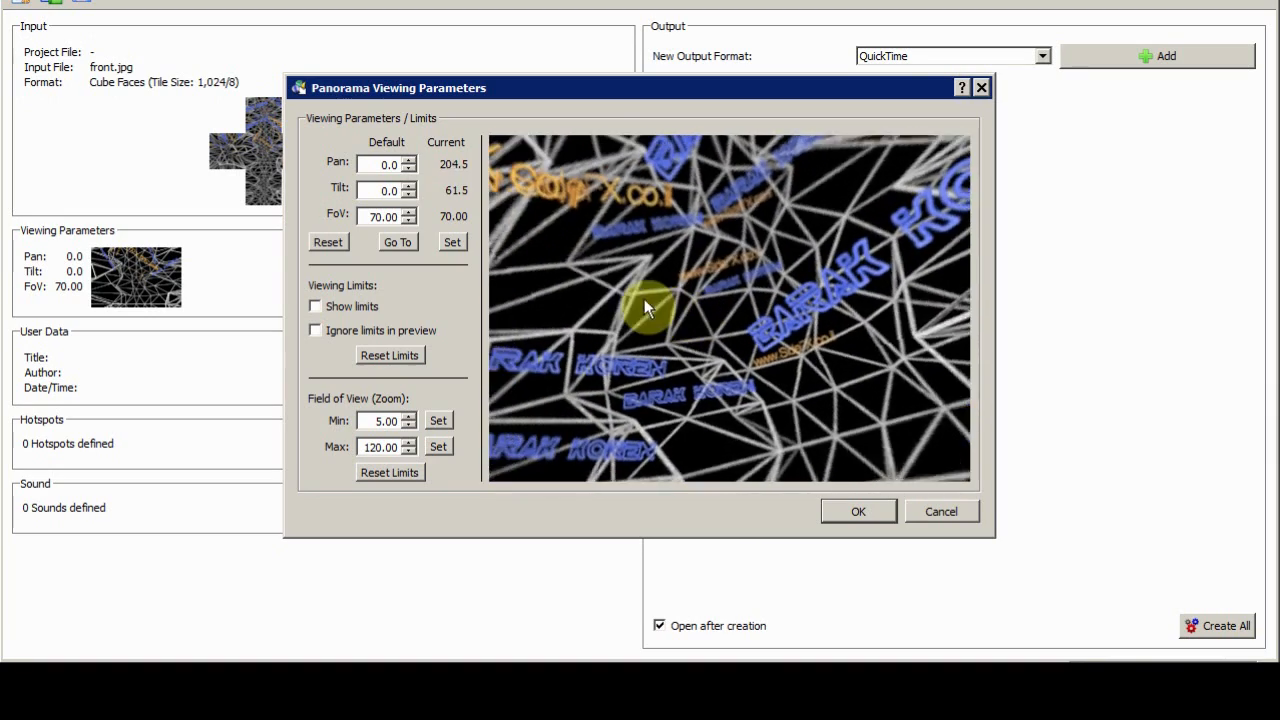
left_click_drag(645, 307, 680, 400)
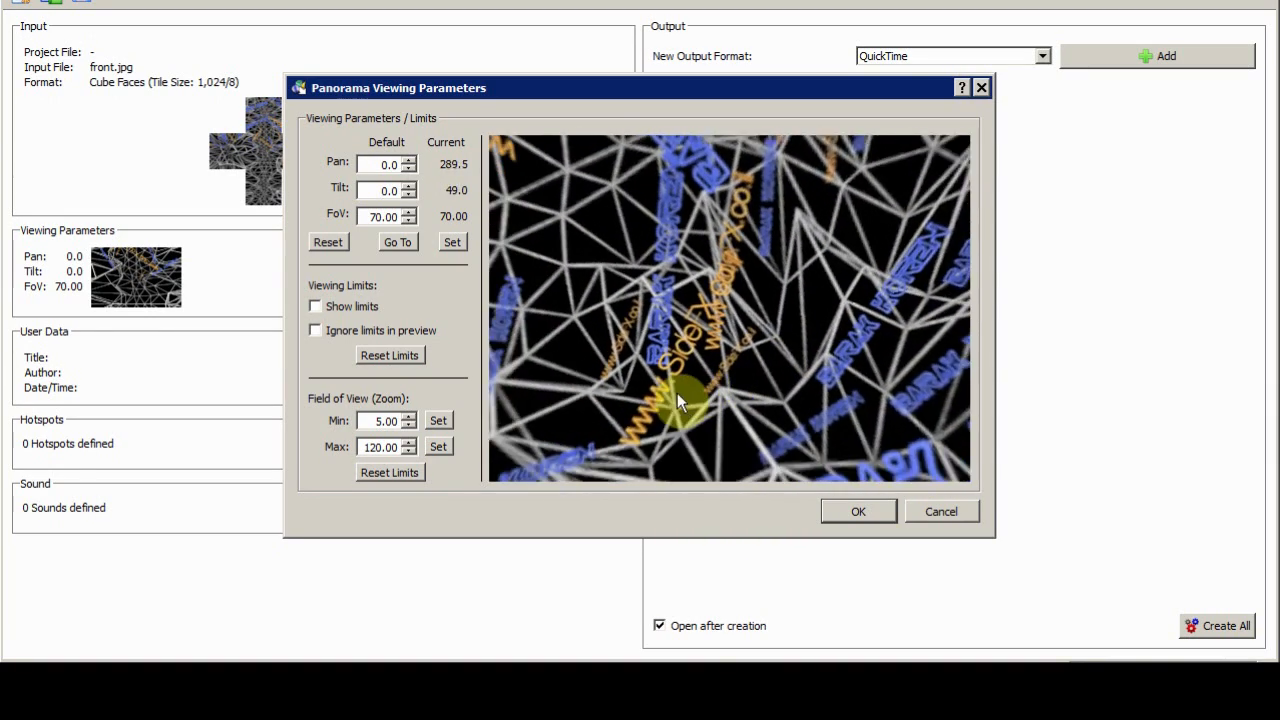
left_click_drag(680, 400, 840, 375)
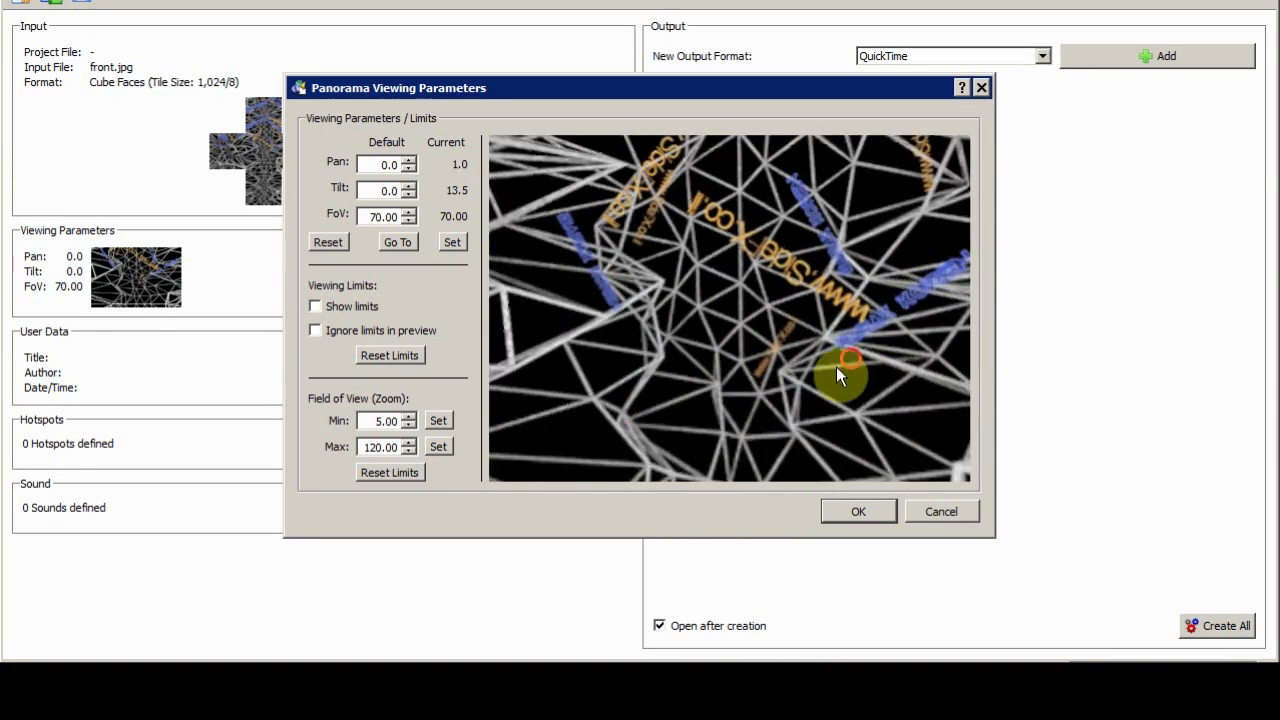
left_click_drag(838, 377, 585, 415)
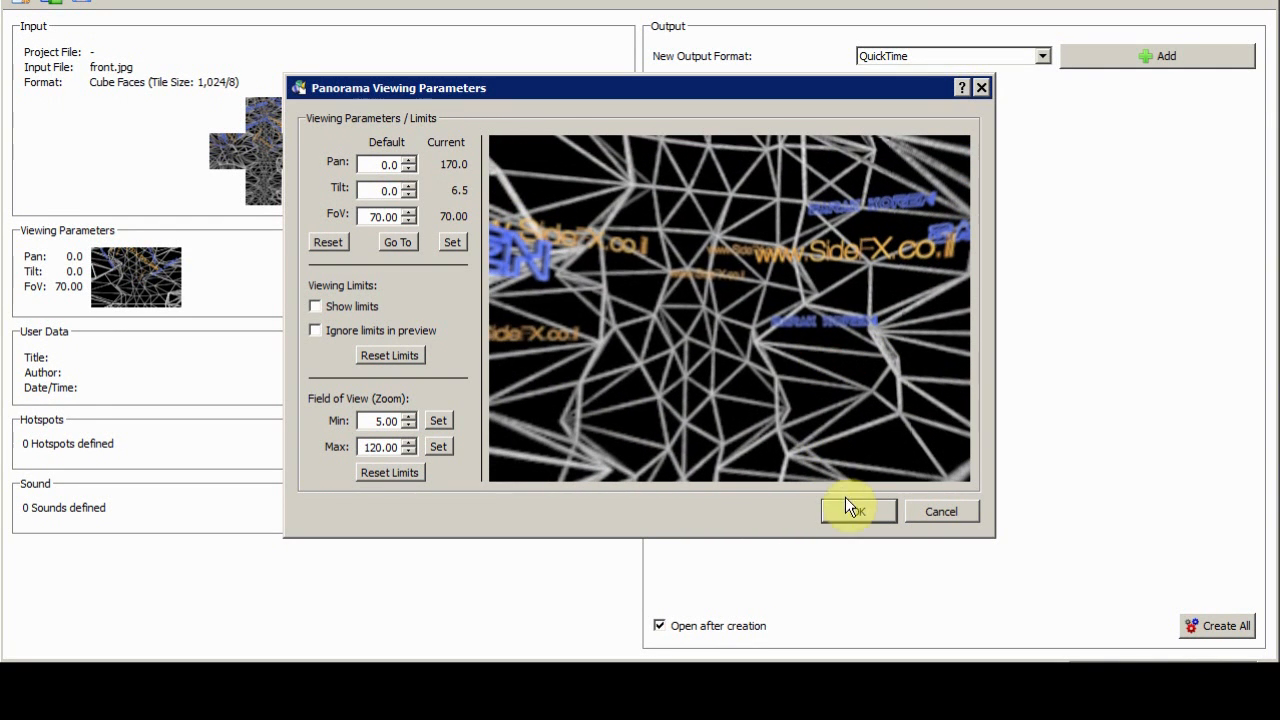
left_click(858, 510)
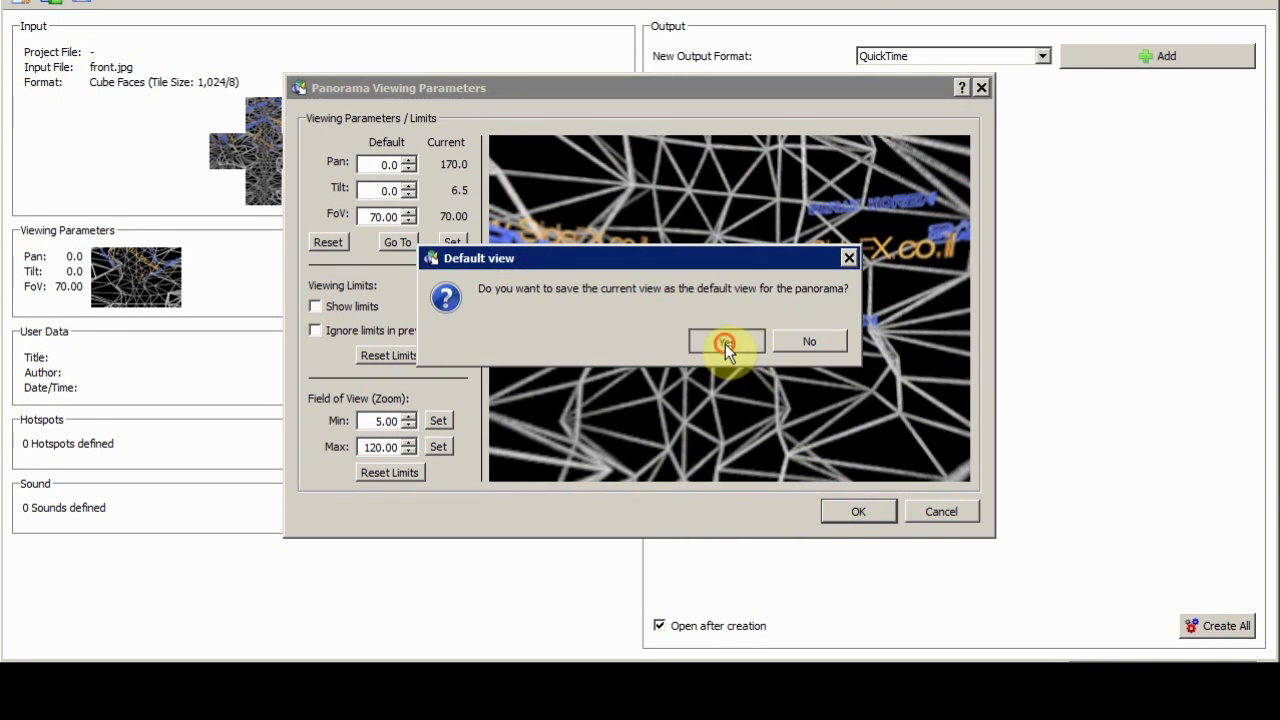
left_click(726, 341)
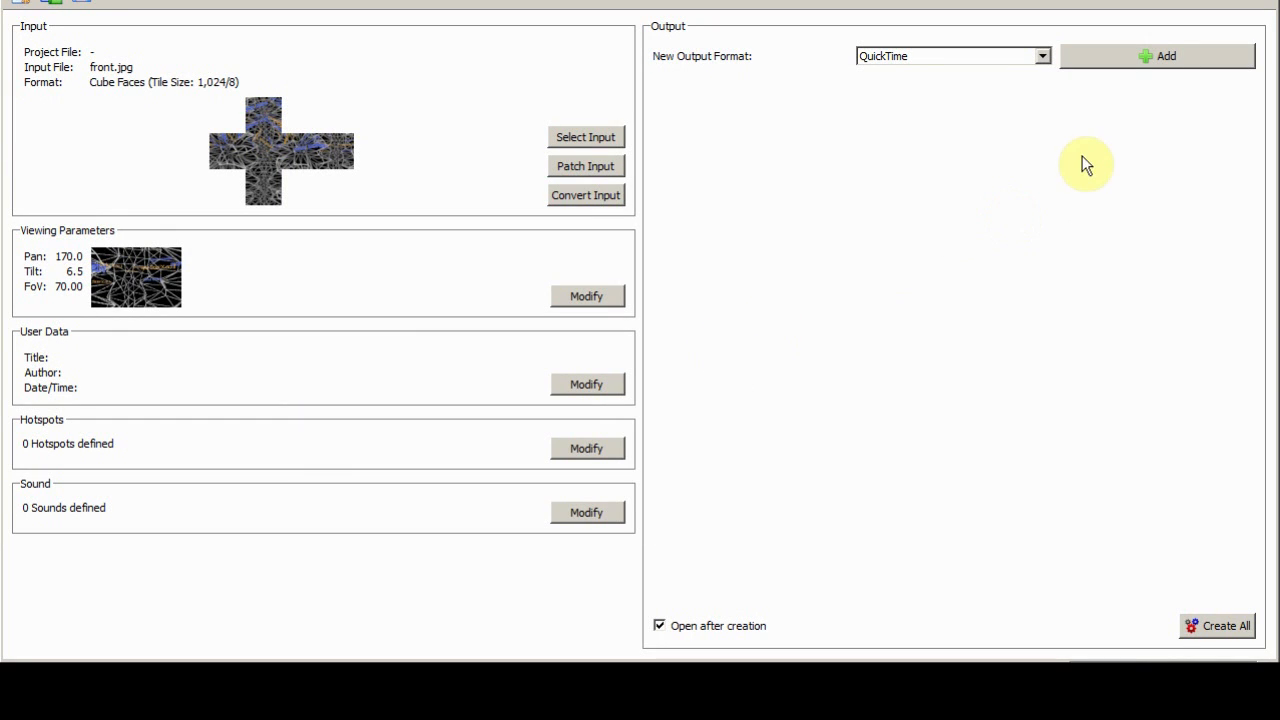
Add a QuickTime output format from the New Output Format list
left_click(1042, 55)
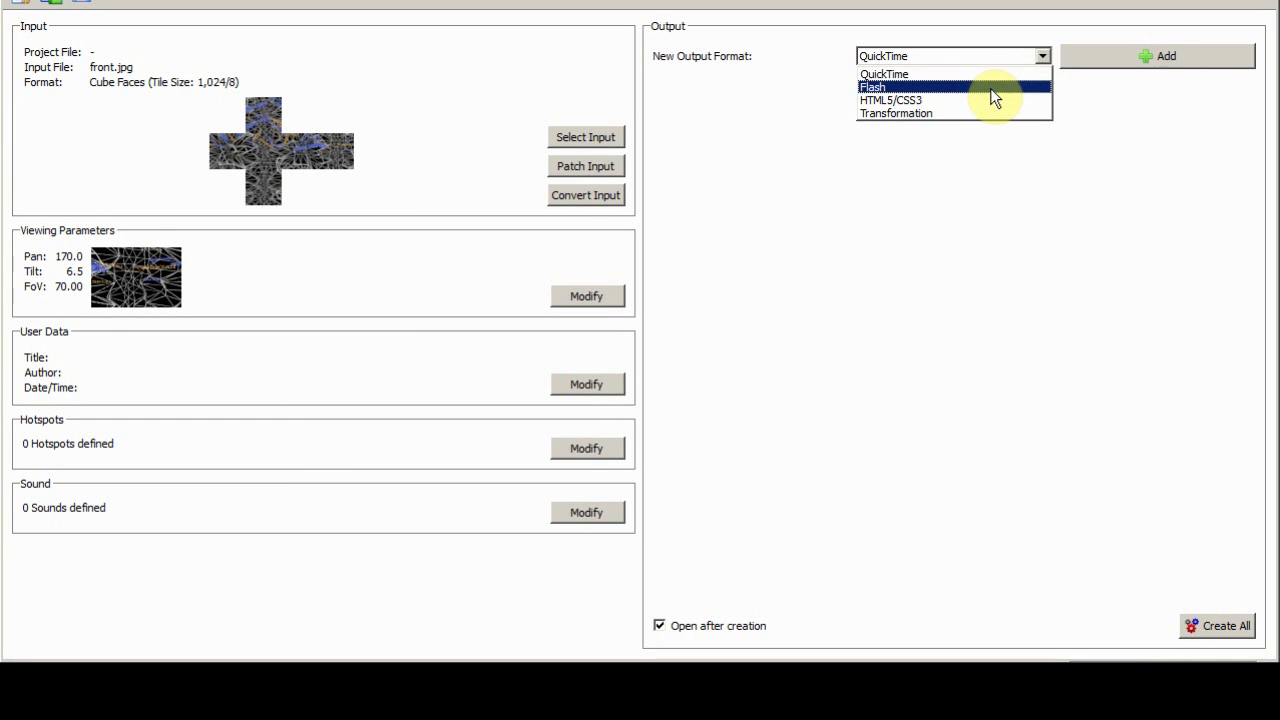
mouse_move(978, 104)
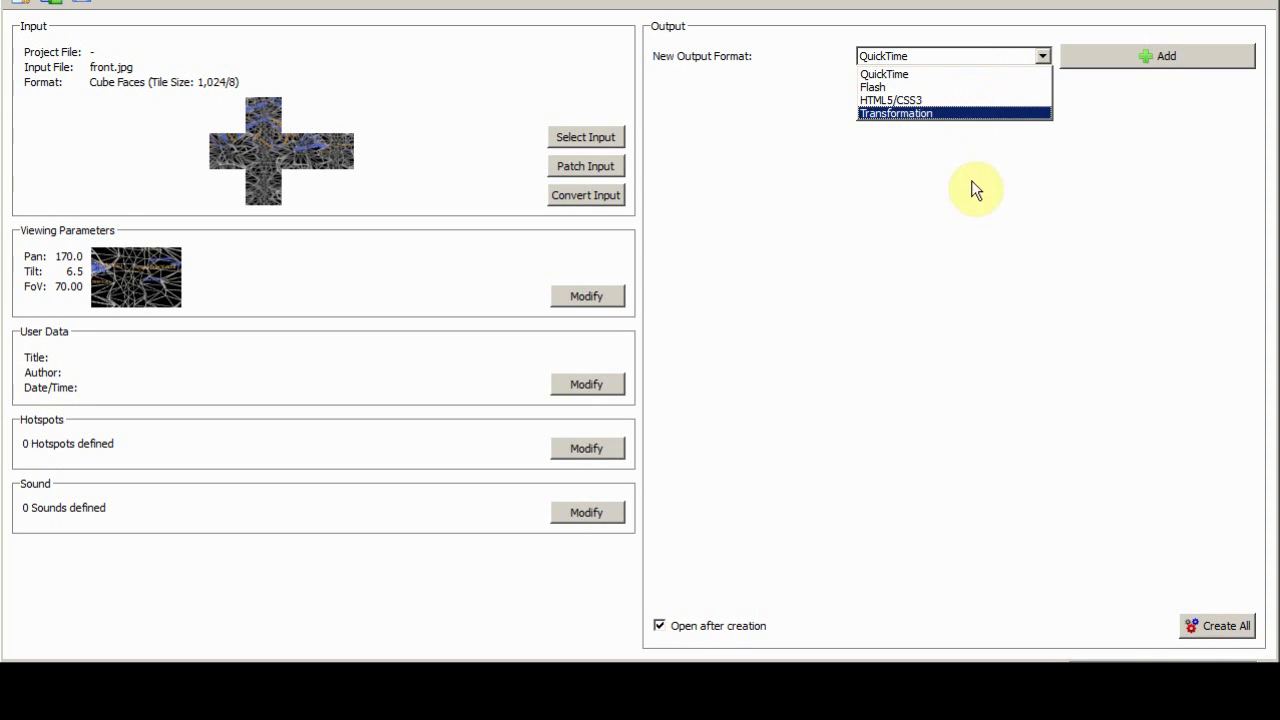
left_click(884, 73)
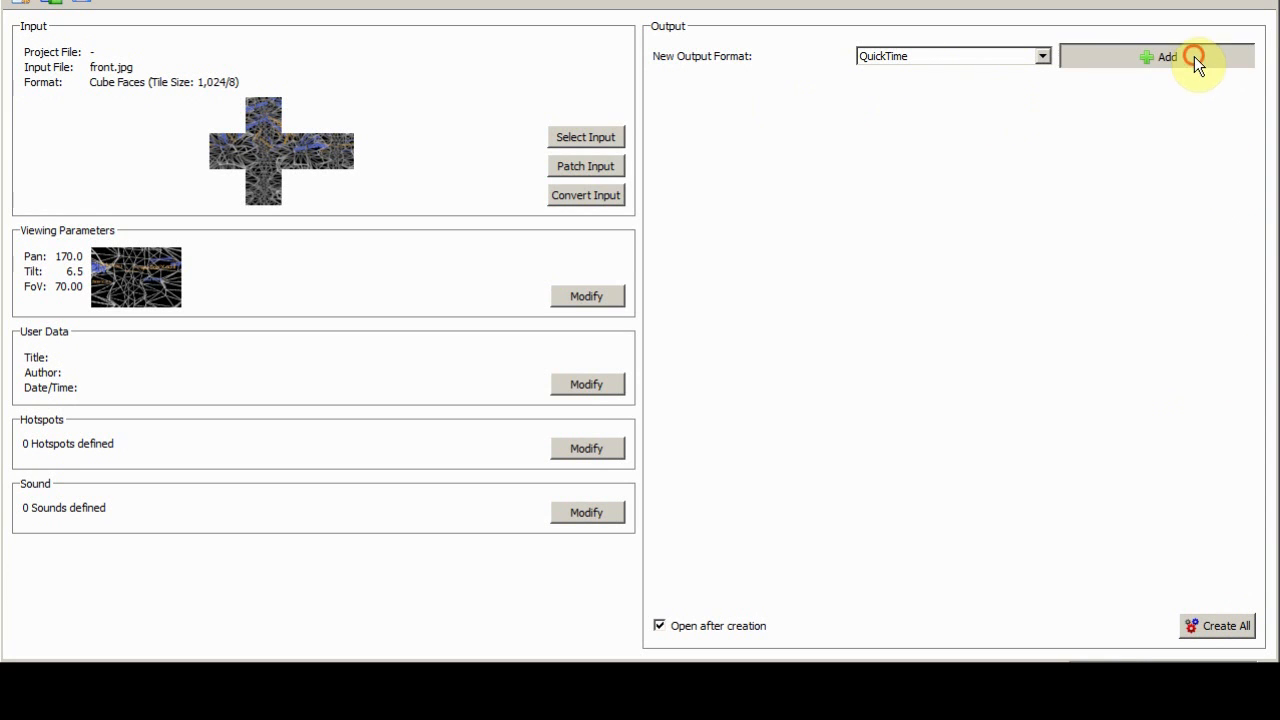
left_click(1158, 56)
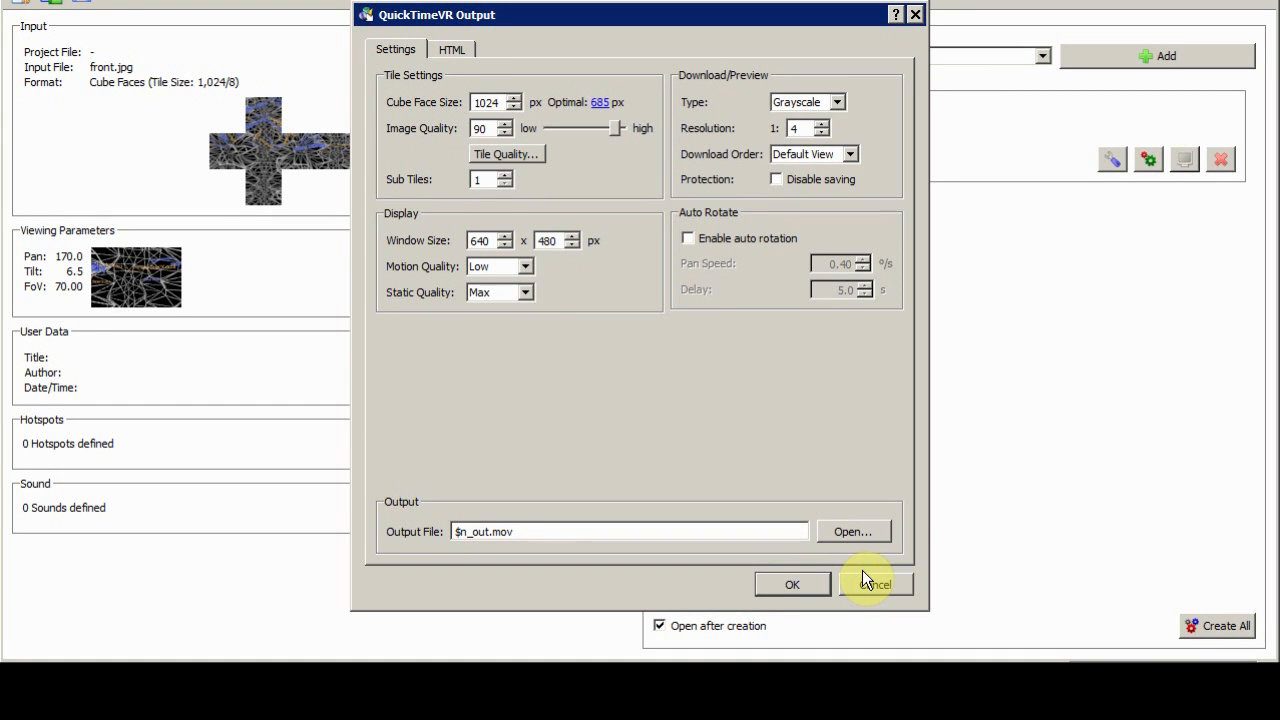
mouse_move(893, 595)
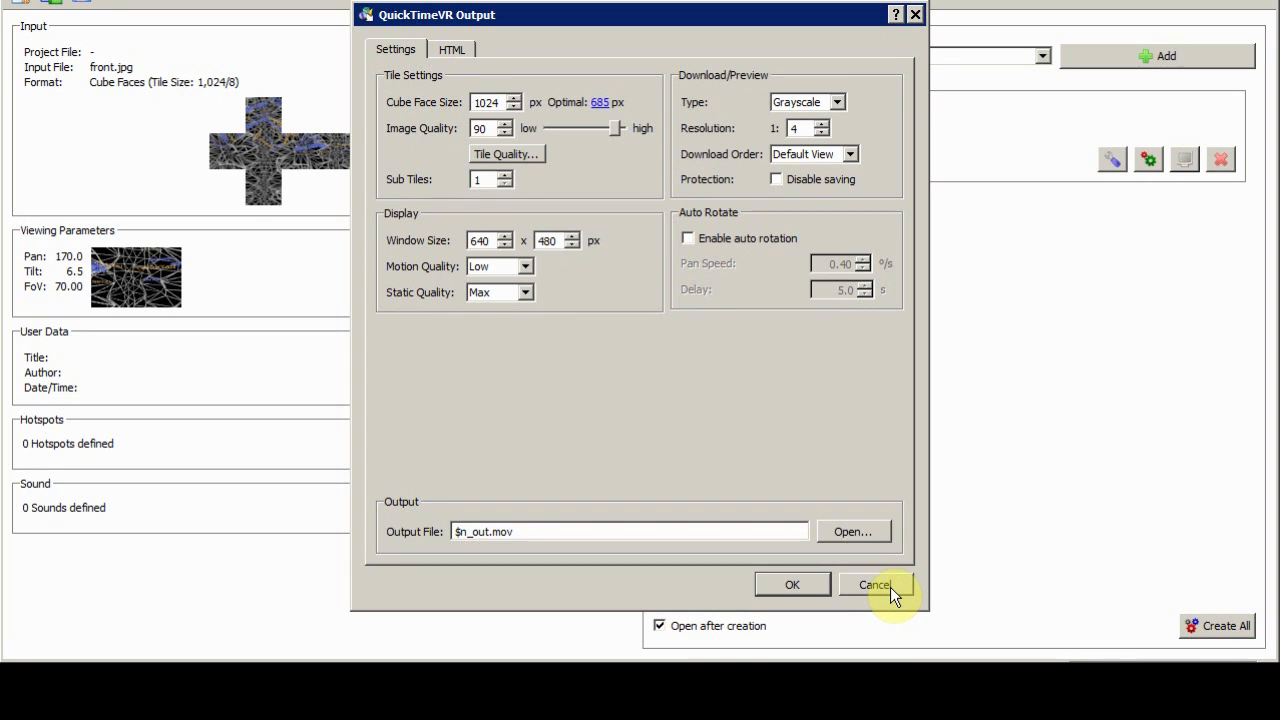